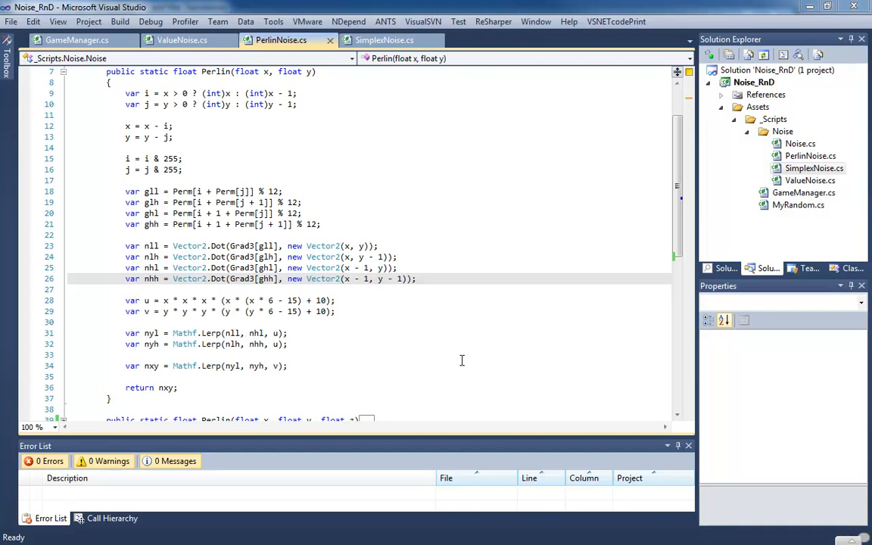
- Add the comment '// v1 + ((v2 - v1) * ratio)' on a new line above the Lerp calls
click(362, 322)
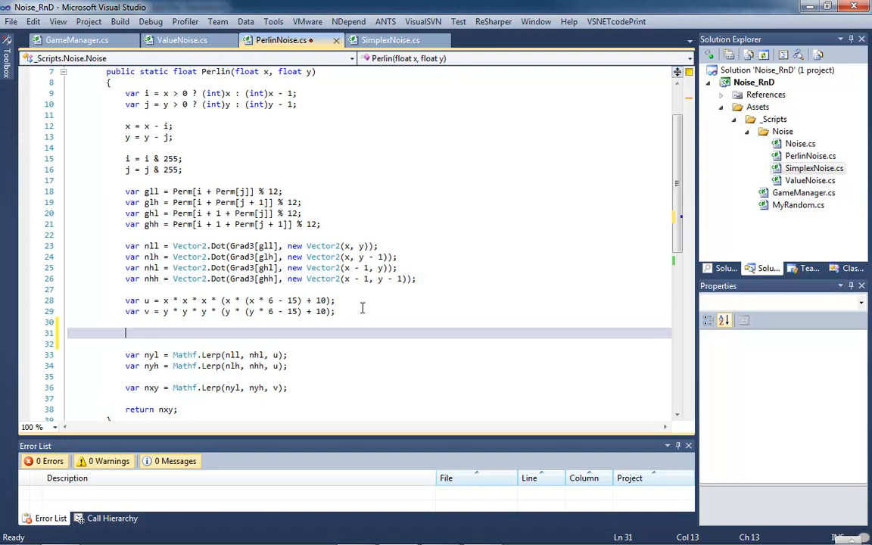
text(//)
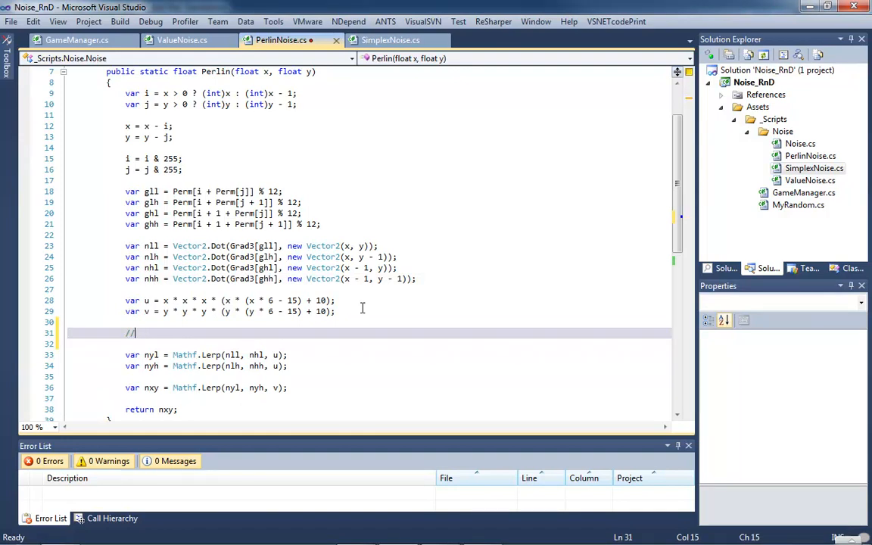
text(v1)
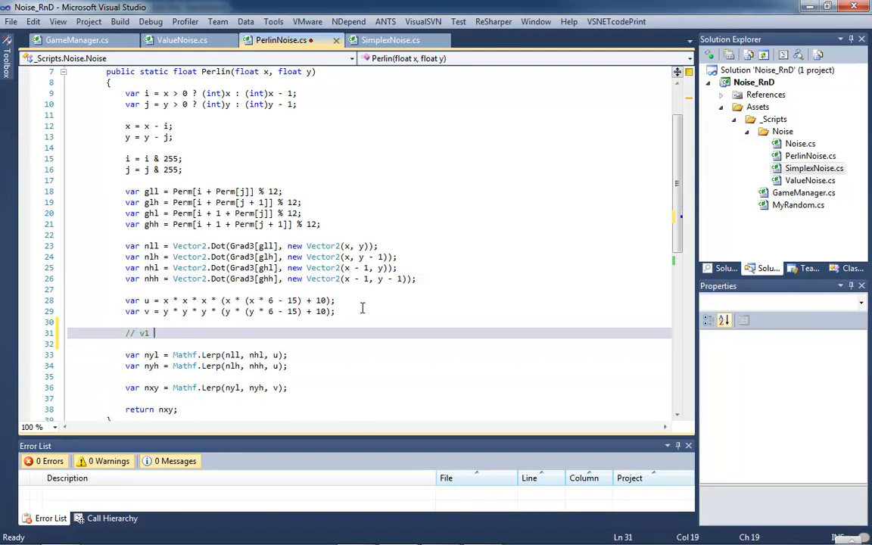
text(+ (()
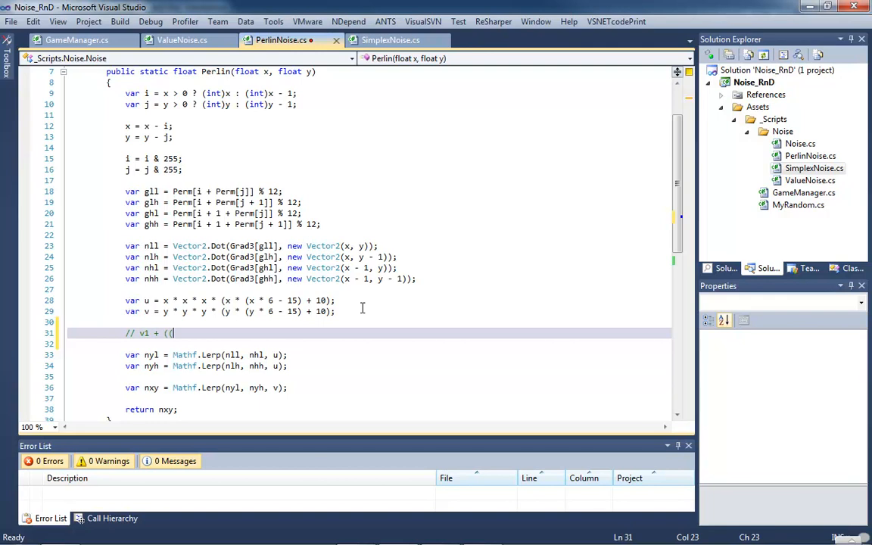
text(2 -)
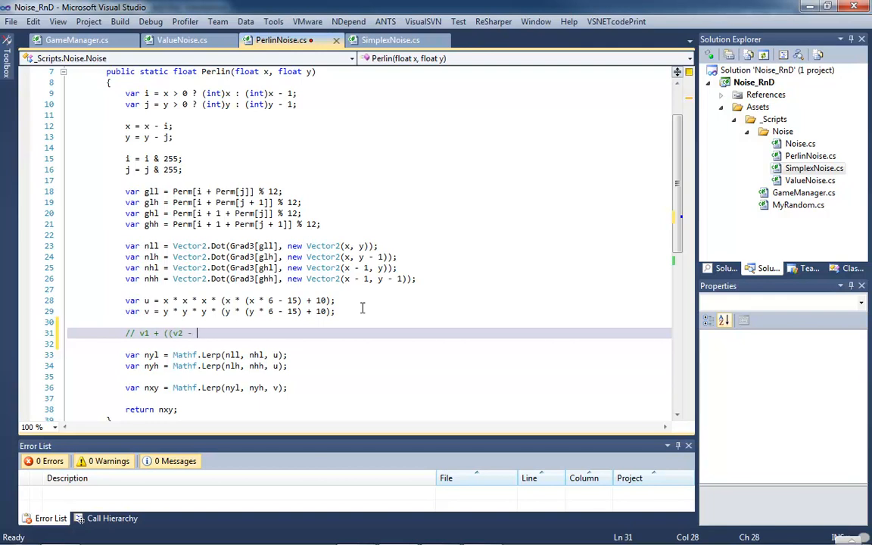
text(v1)
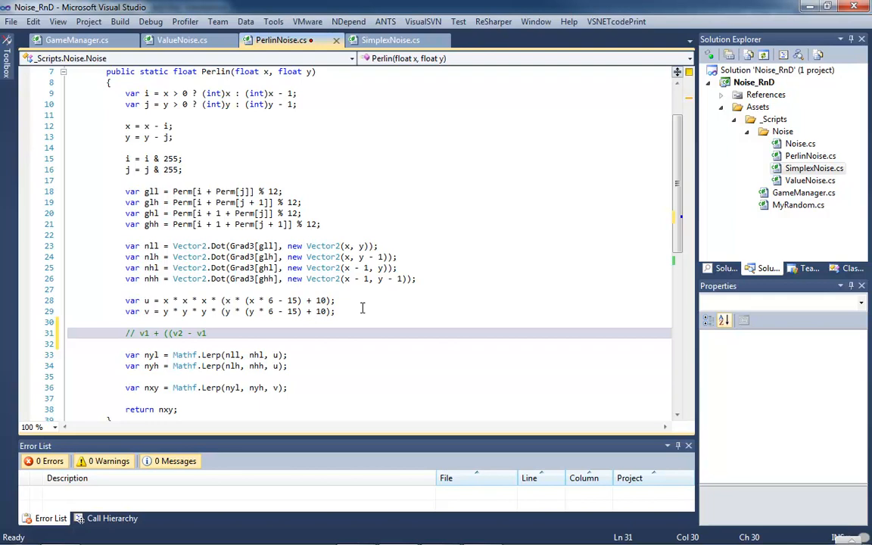
text(*)
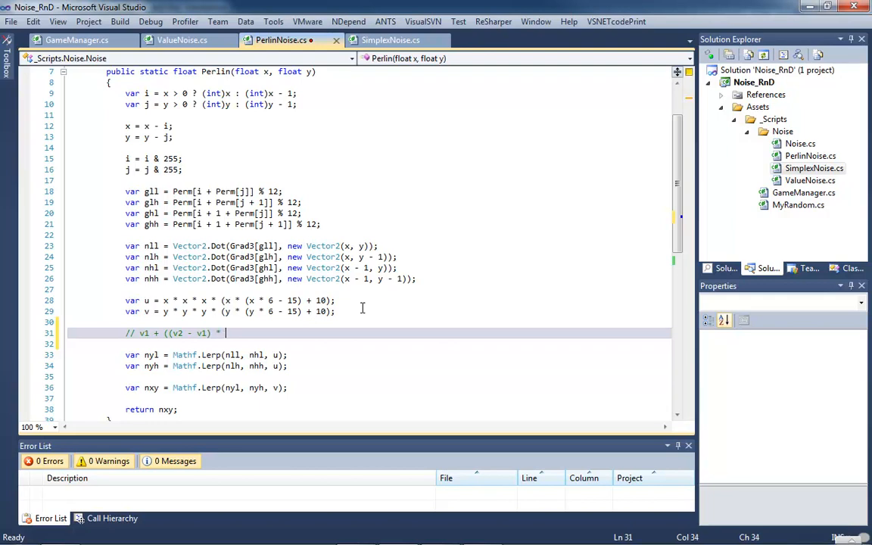
text(ra)
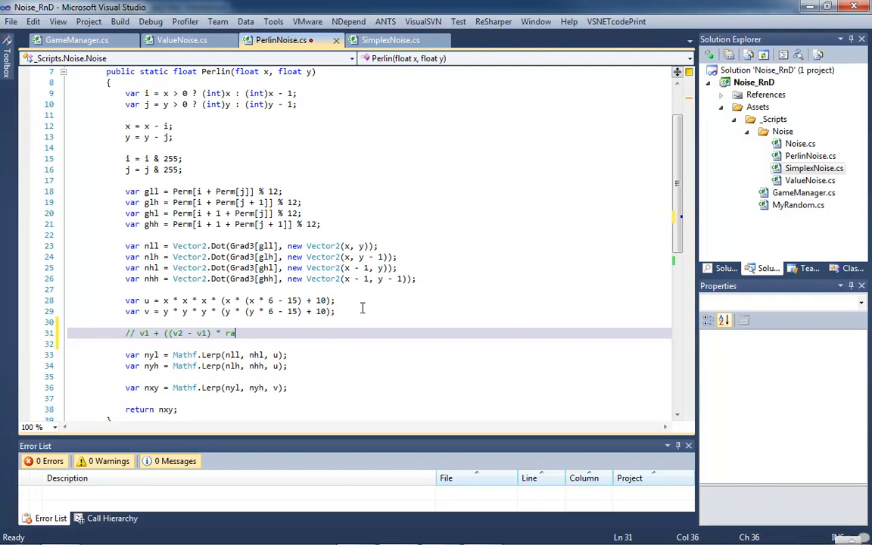
text(tio)
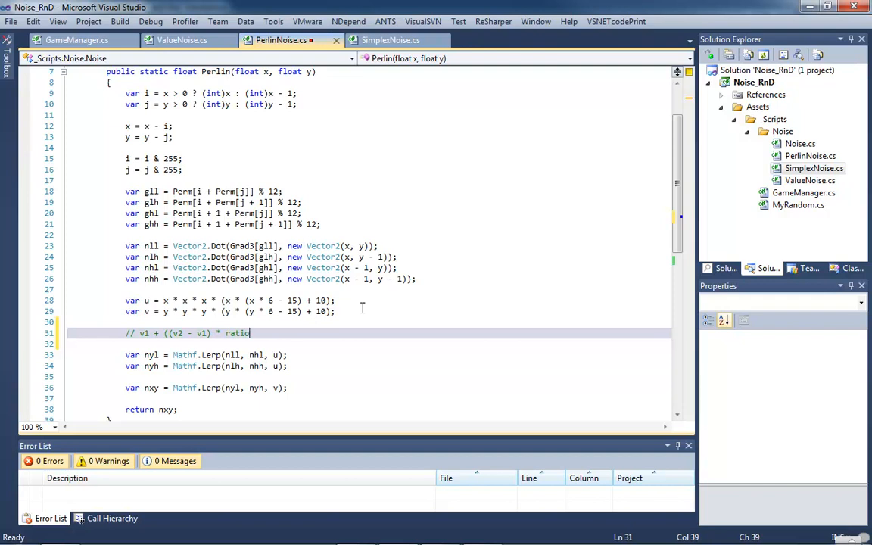
text())
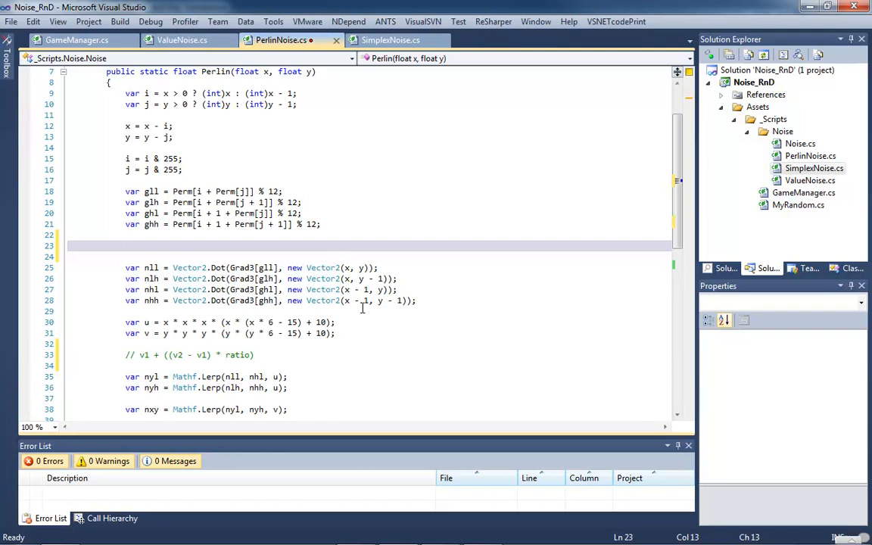
click(125, 245)
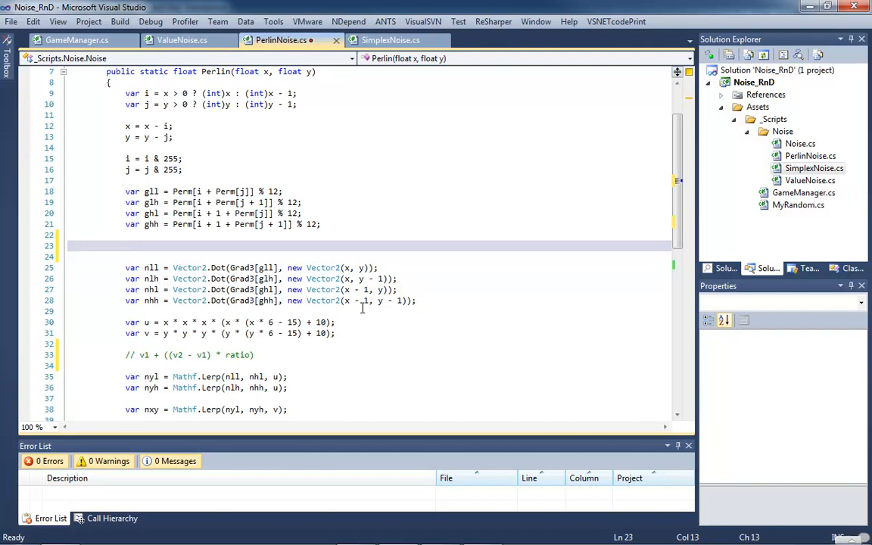
text(x)
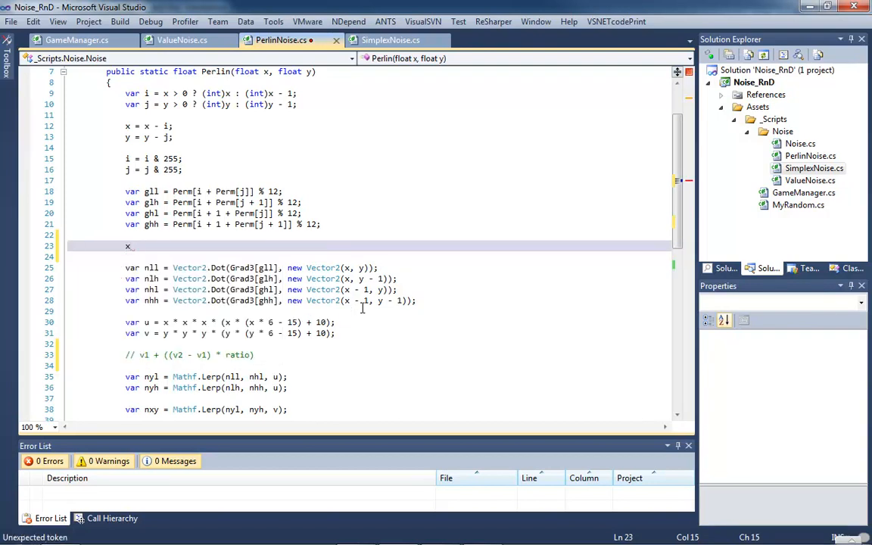
text(y)
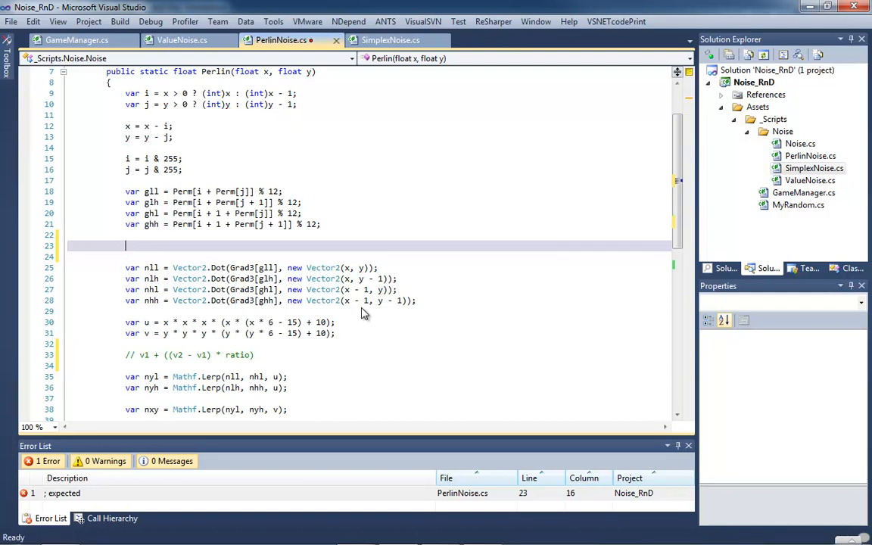
text(Vector2)
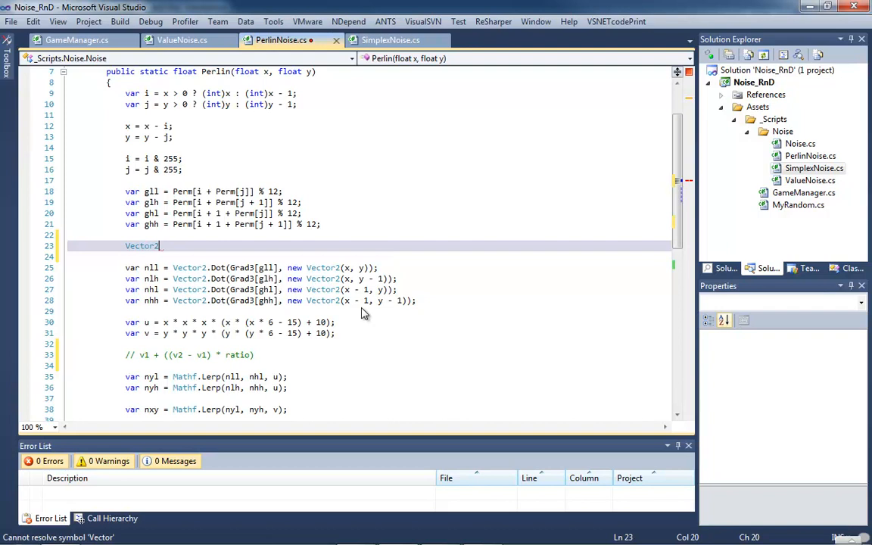
text((x)
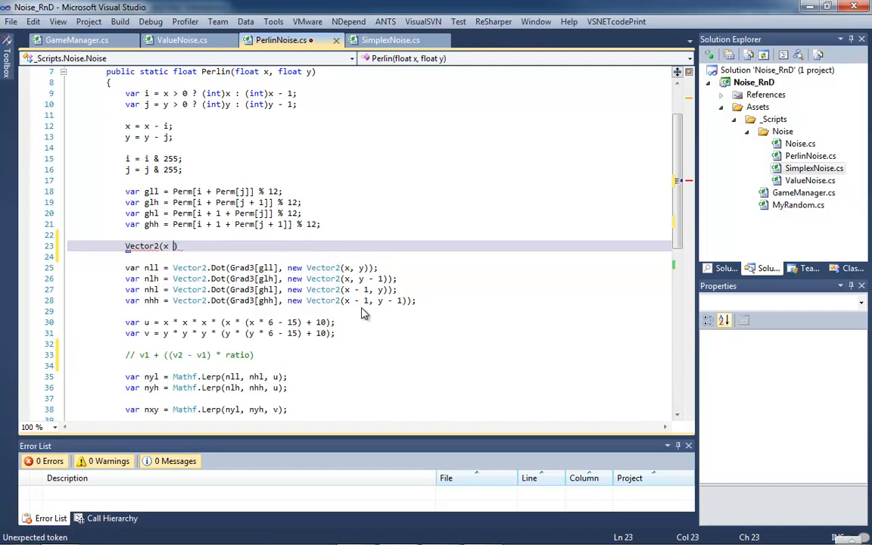
text(,)
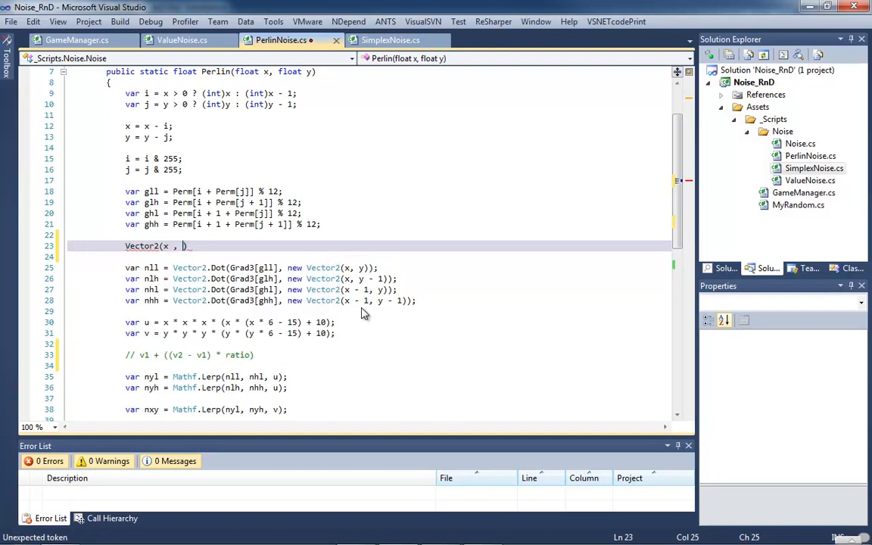
text(y)
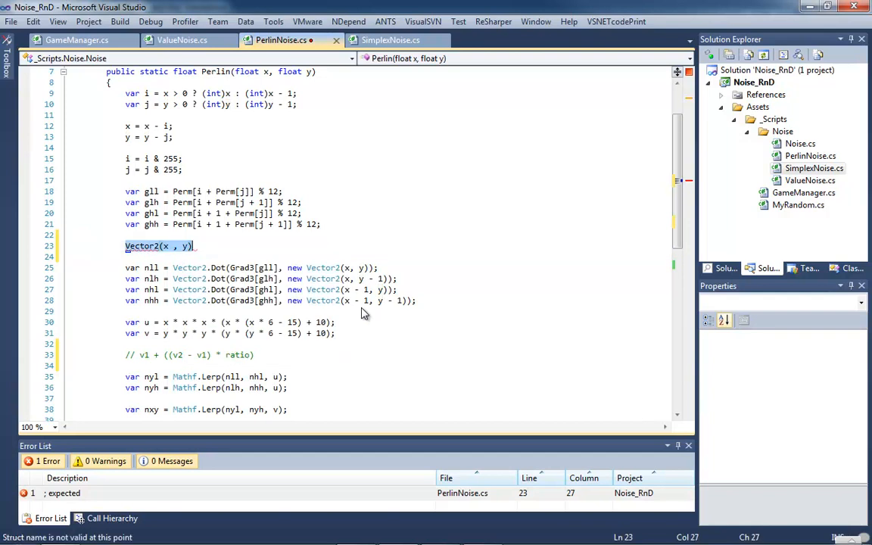
key(Delete)
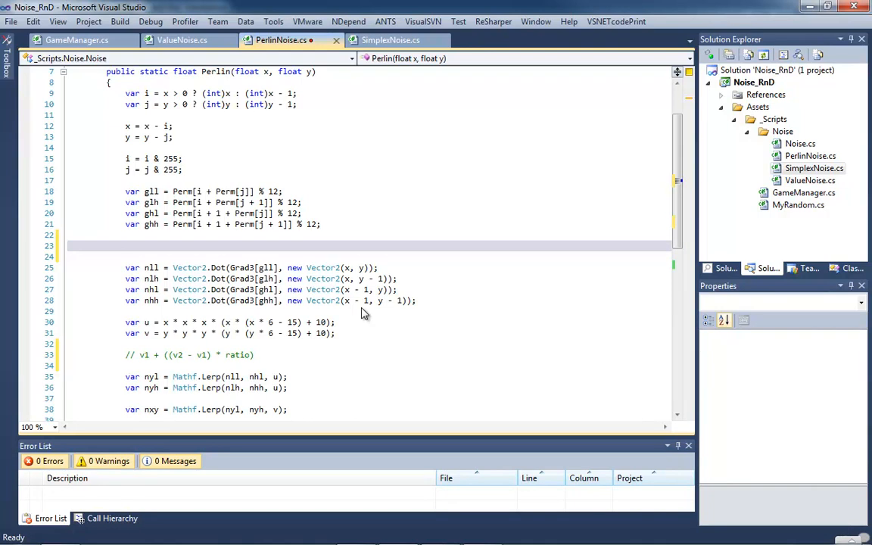
- Type the comment '//dot = x1 * x2 + y1 * y2' above the Vector2.Dot calls
text(dot)
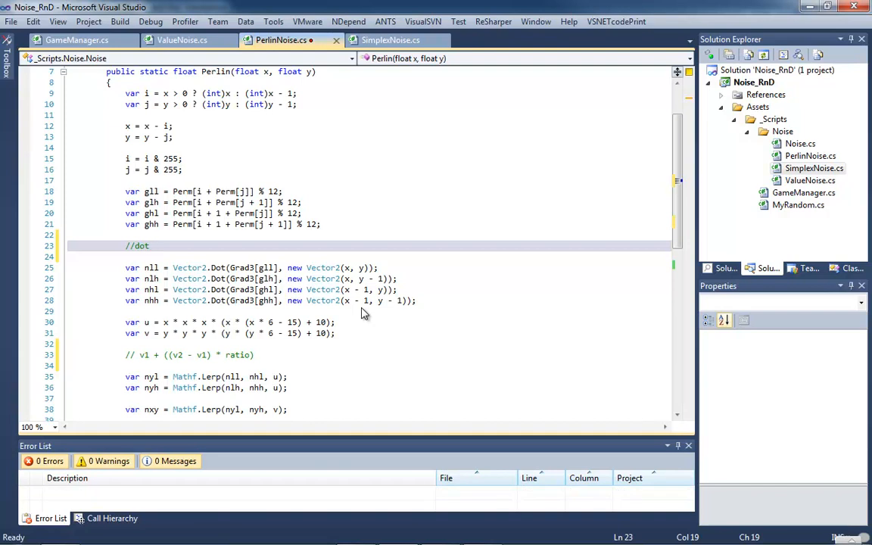
text(= x)
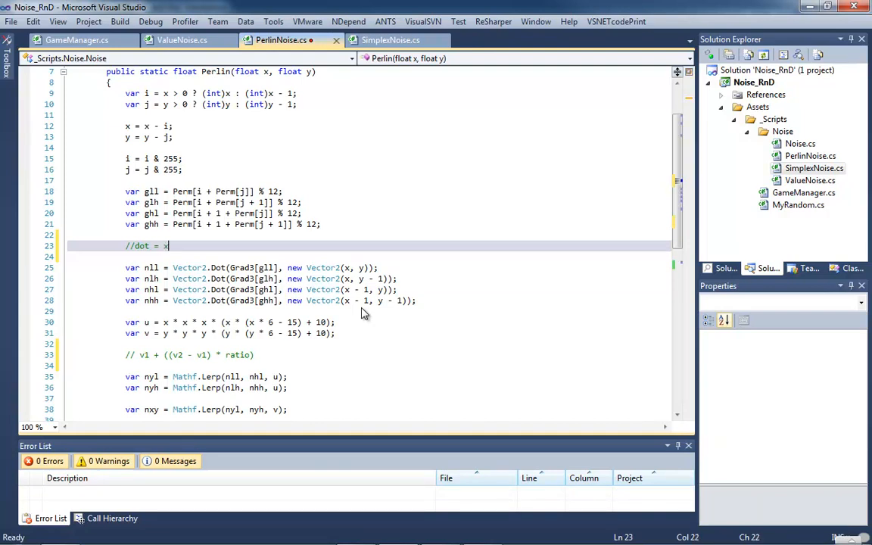
text(1)
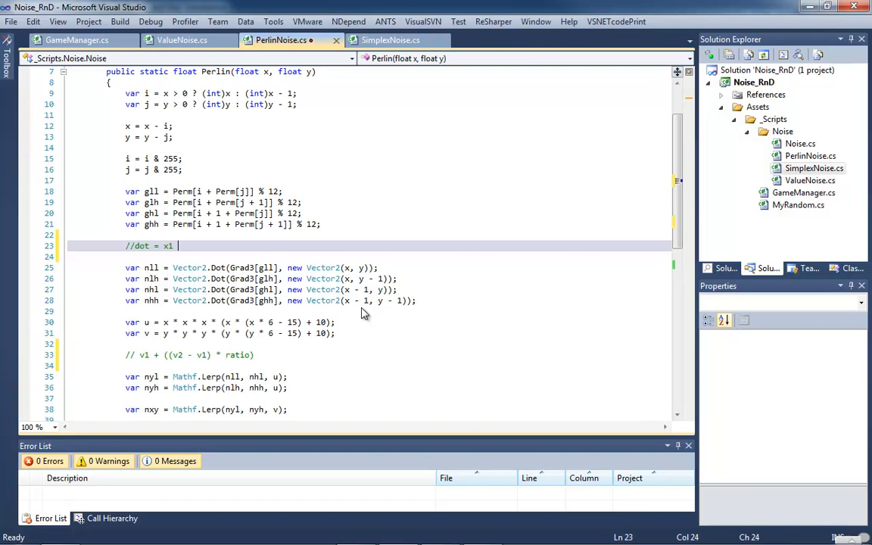
text(*)
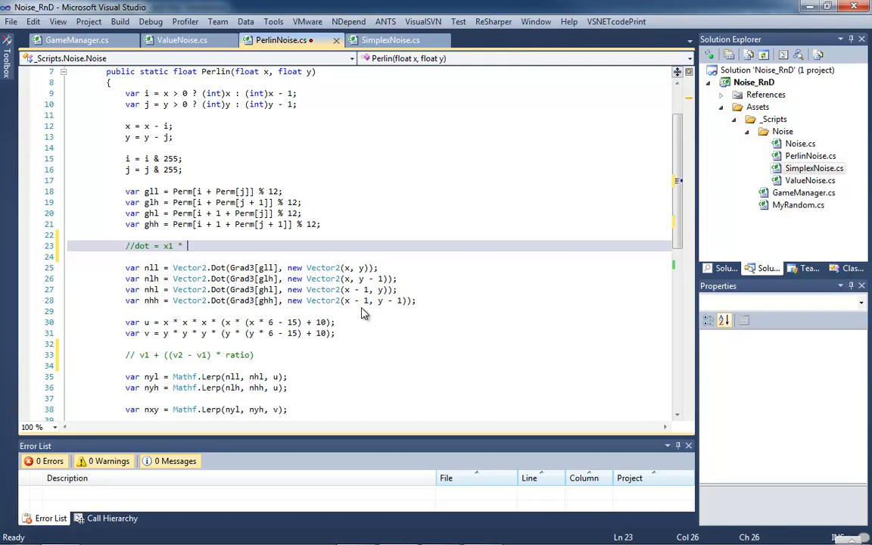
text(x2 +)
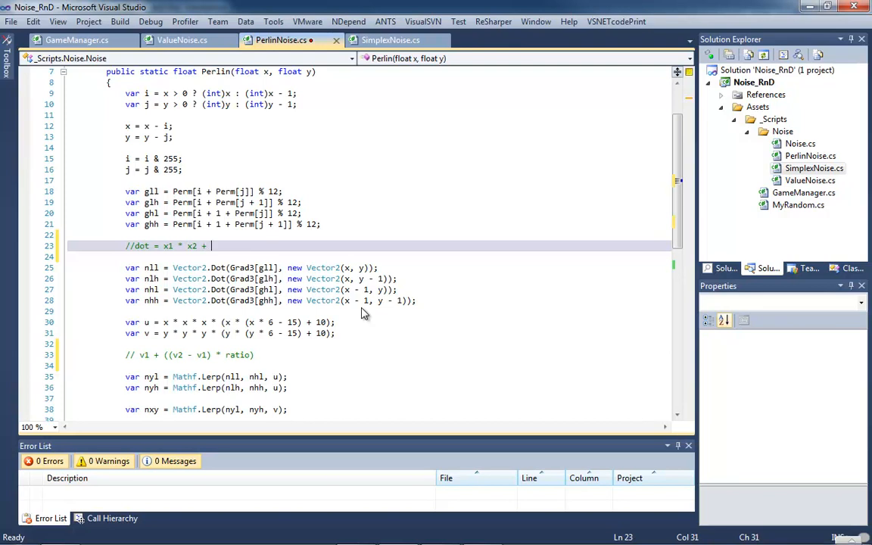
text(y)
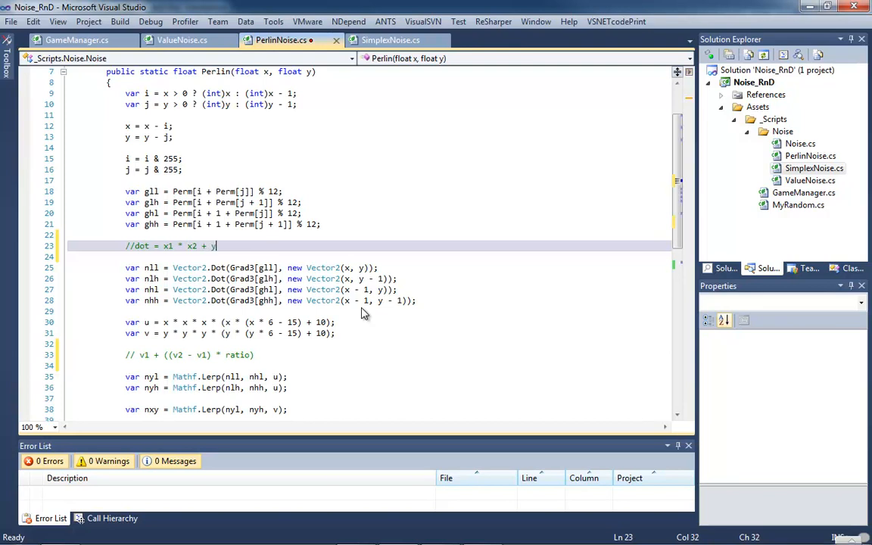
text(1 *)
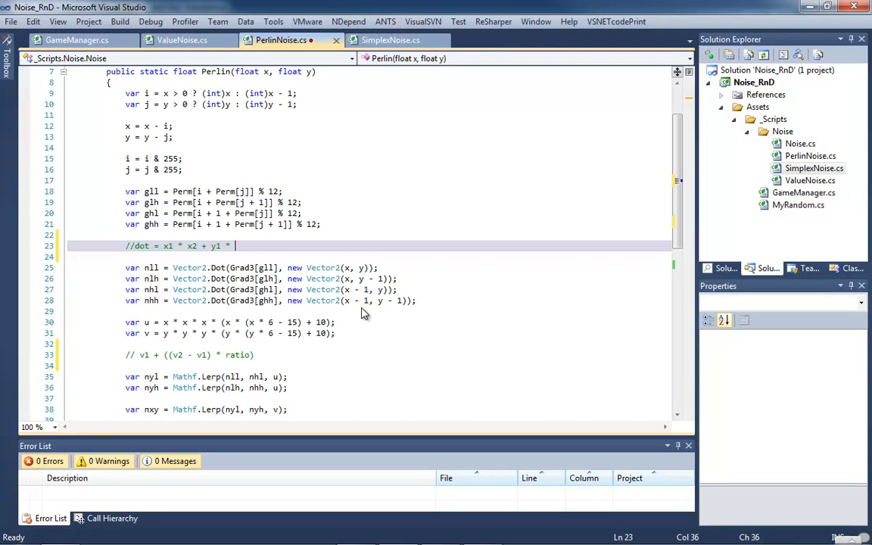
text(y2)
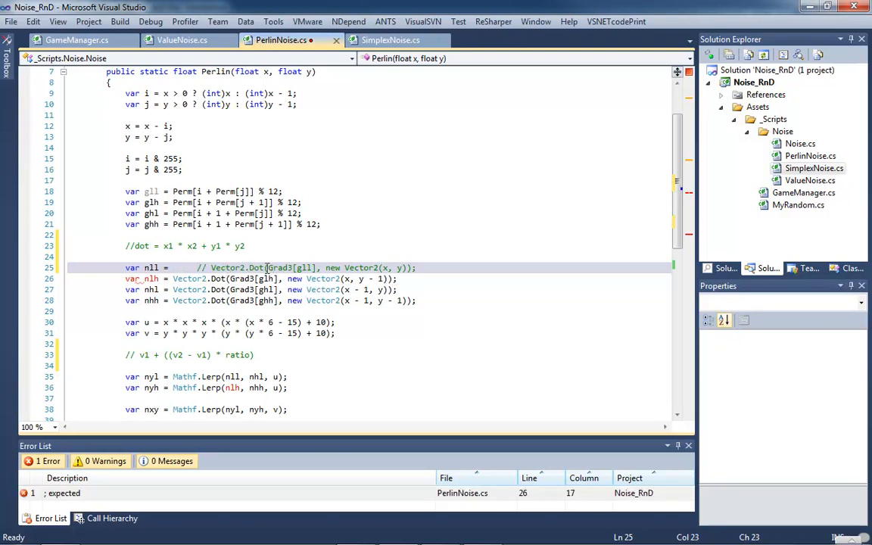
- Rewrite nll as Grad3[gll].x * x + Grad3[gll].y * y, commenting out its Vector2.Dot call
double_click(280, 268)
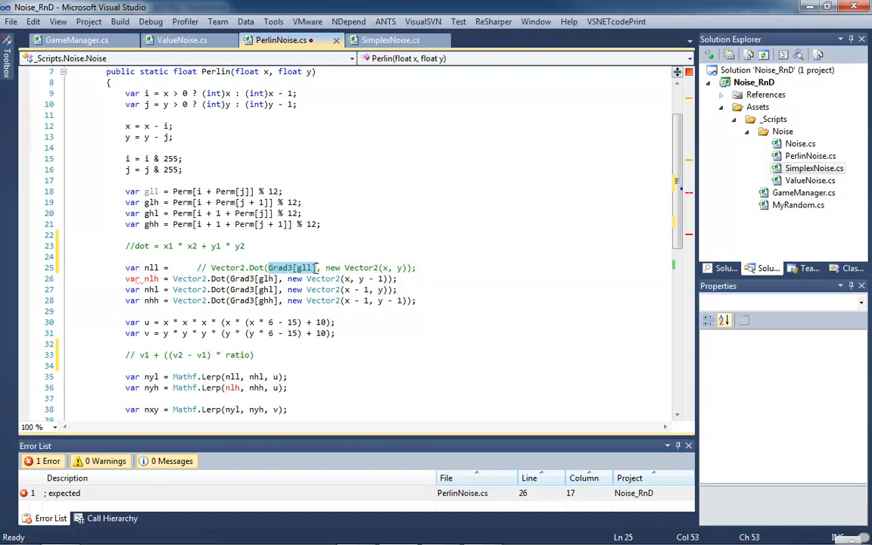
mouse_move(318, 273)
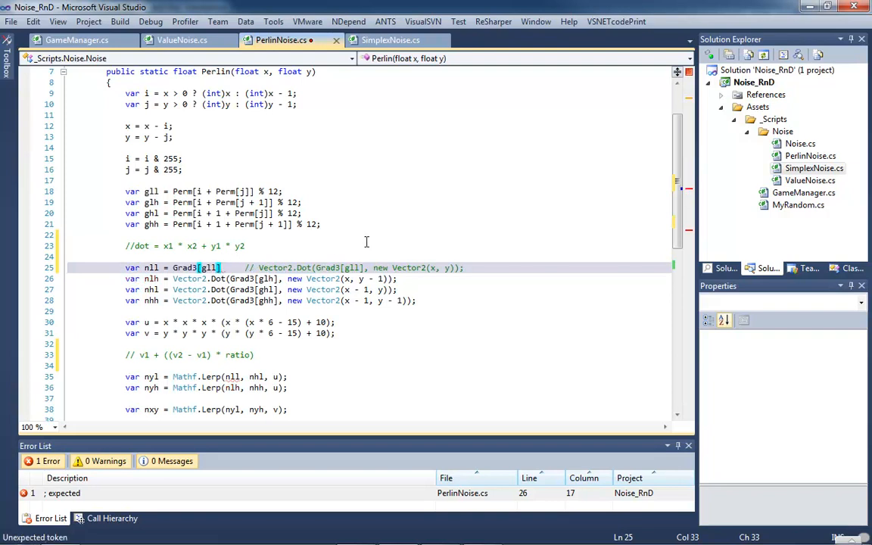
text(.x *)
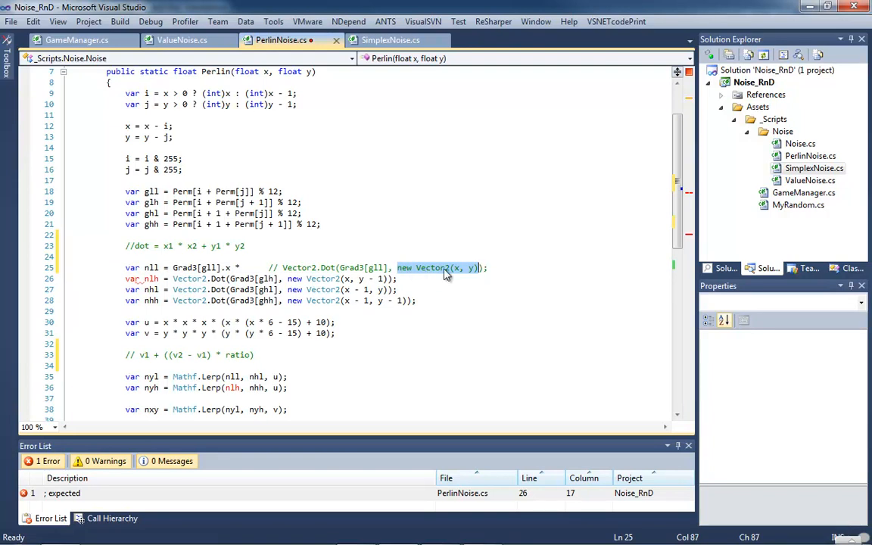
mouse_move(462, 275)
text( x + Grad3[gll)
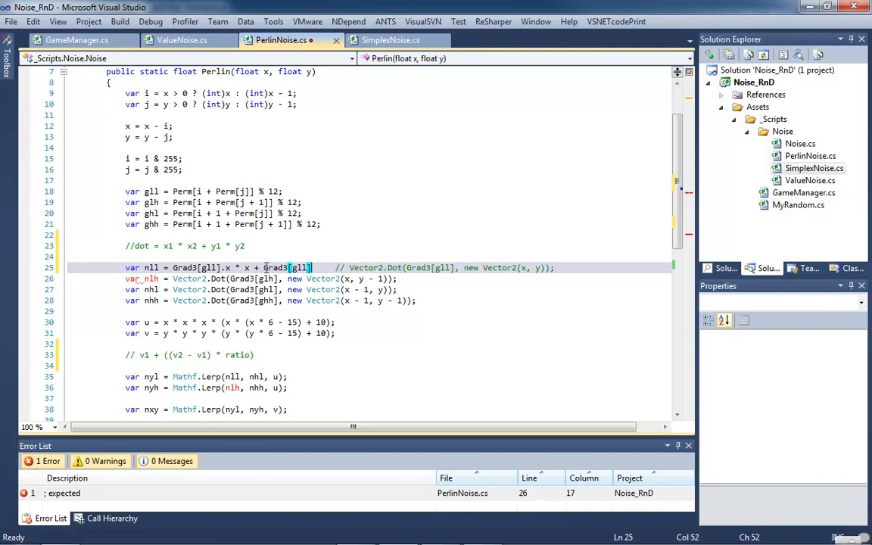
text(.y *)
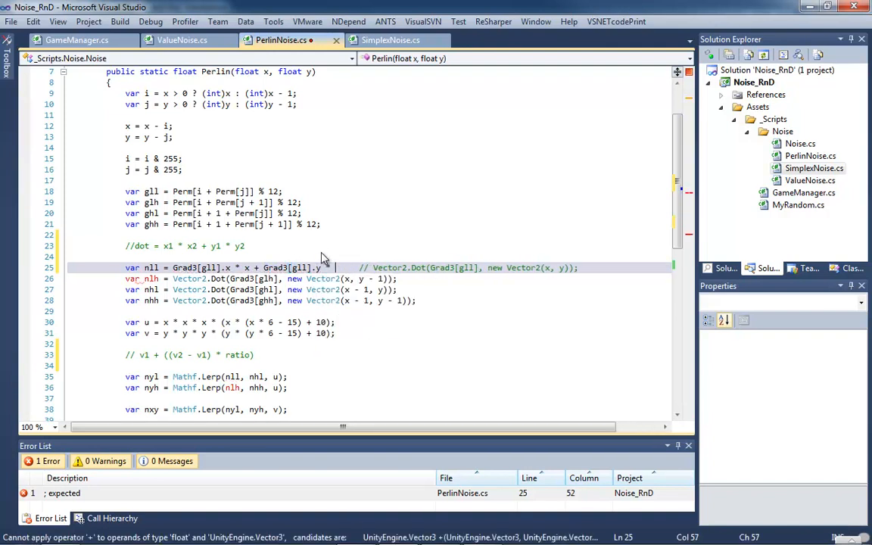
text(y;)
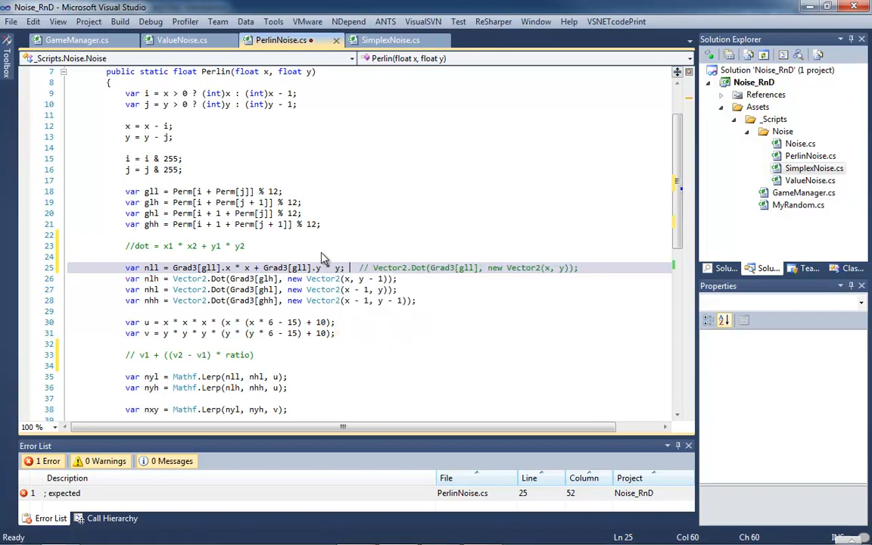
text())
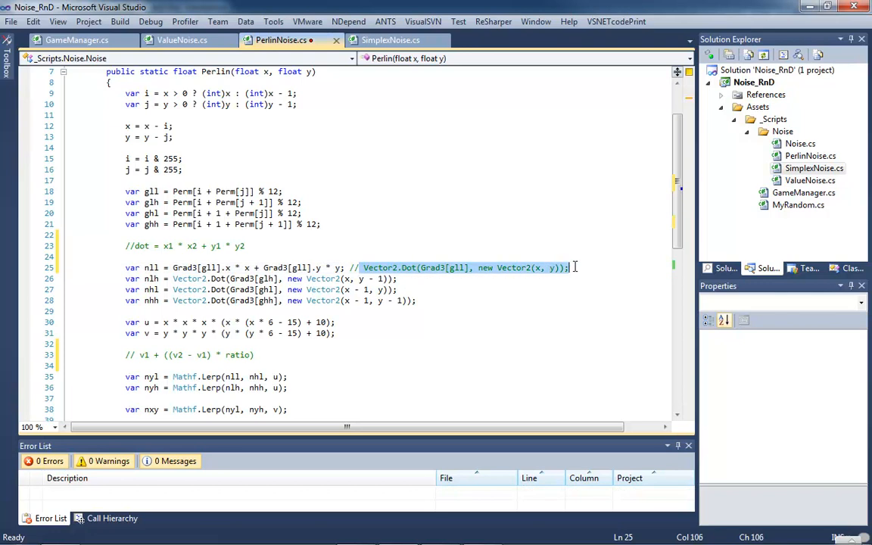
mouse_move(427, 255)
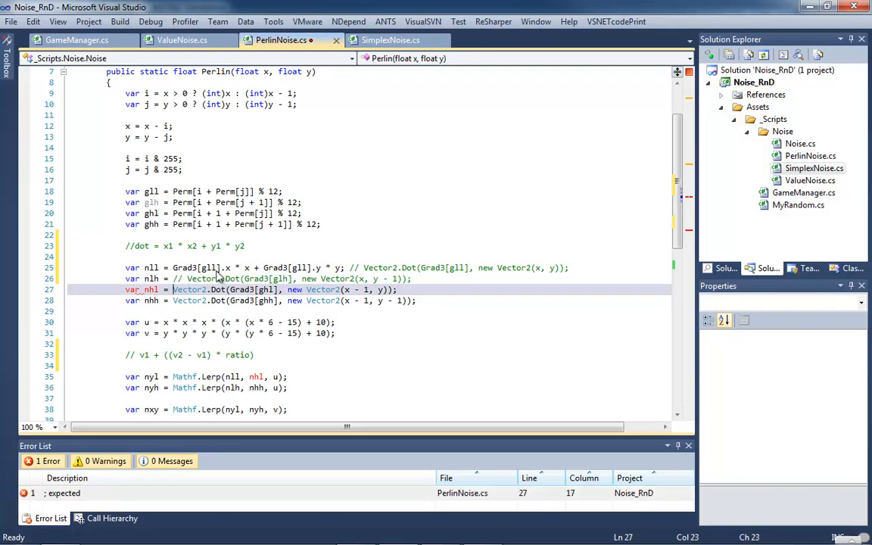
- Comment out Vector2.Dot for nlh, nhl, nhh and rename indices to glh, ghl, ghh
text(//)
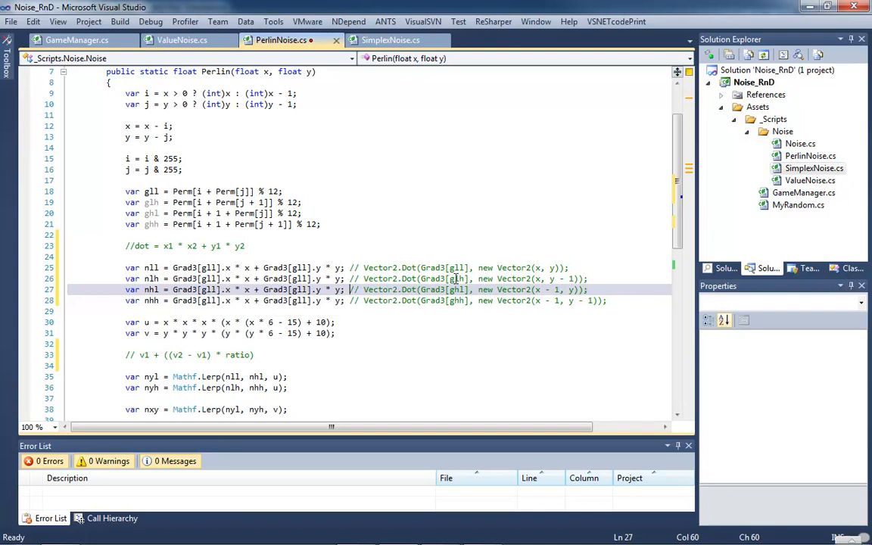
click(457, 279)
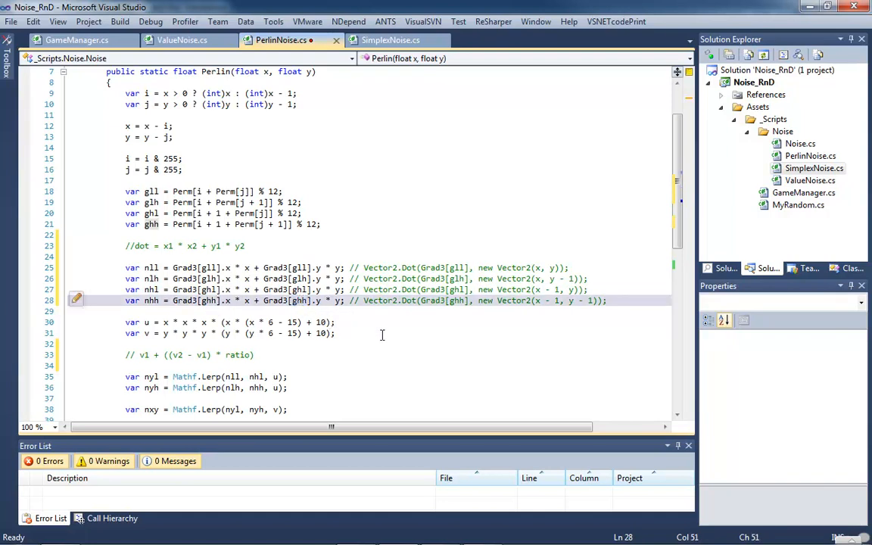
mouse_move(558, 285)
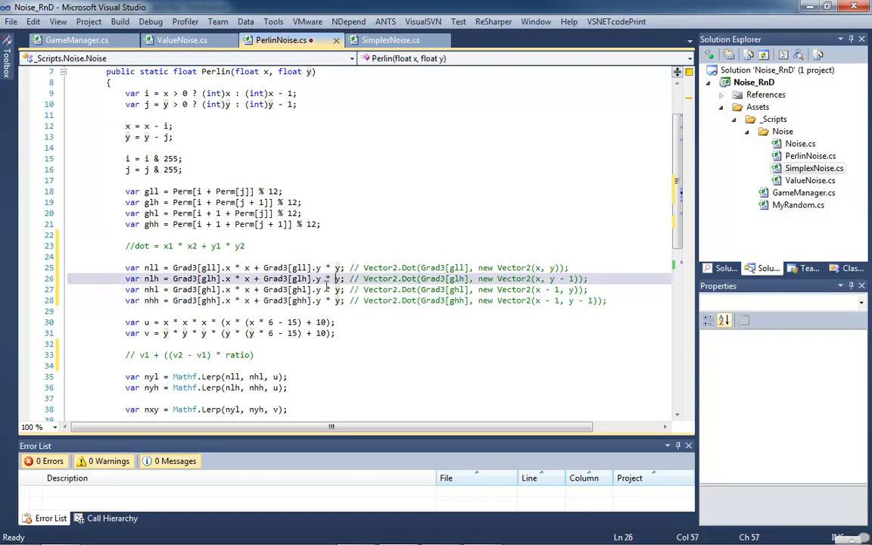
mouse_move(377, 218)
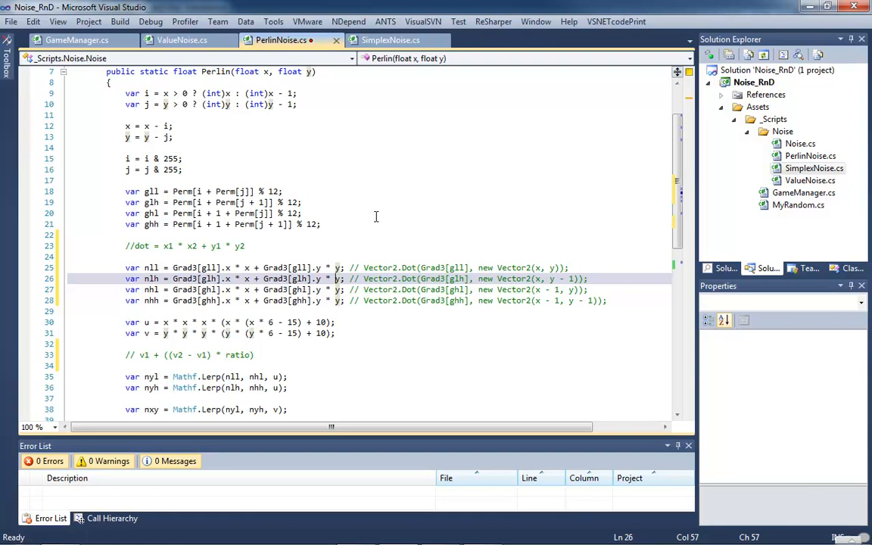
- Replace y with (y - 1) in nlh and nhh, and x with (x - 1) in nhl
text((y -)
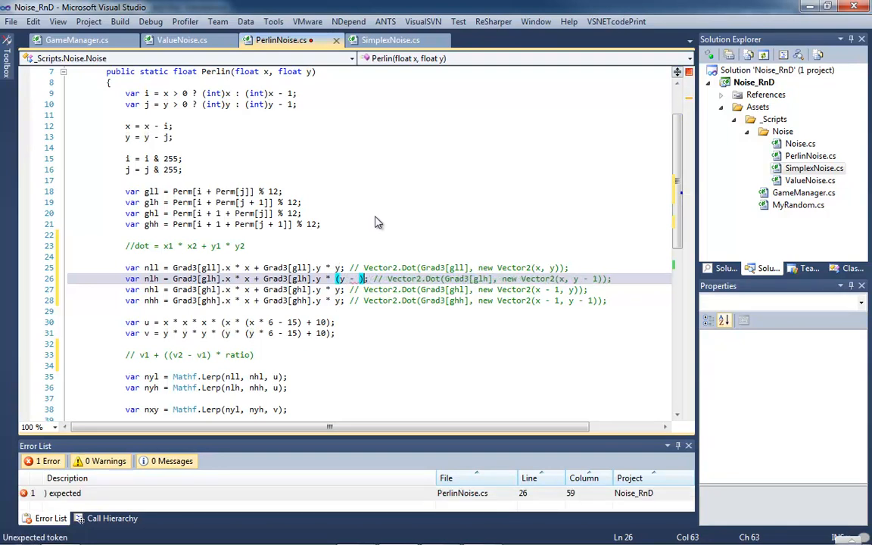
text(1)
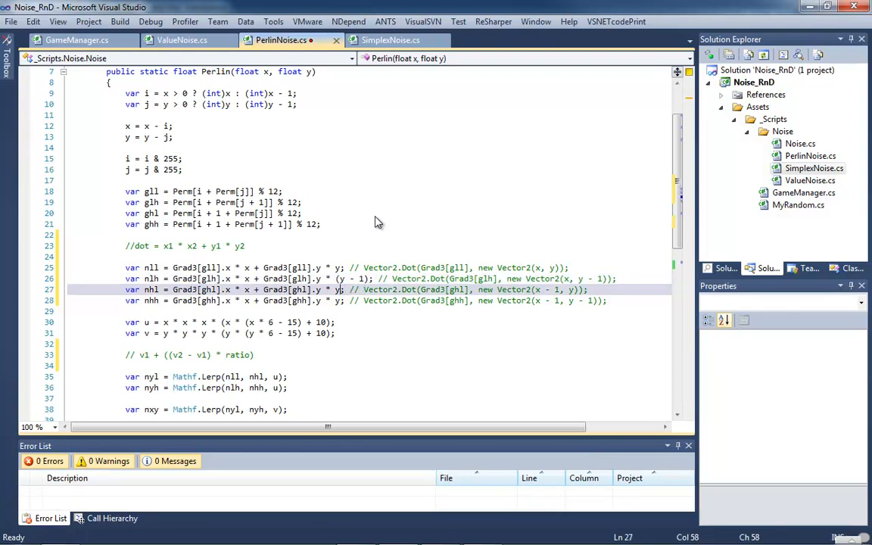
key(Down)
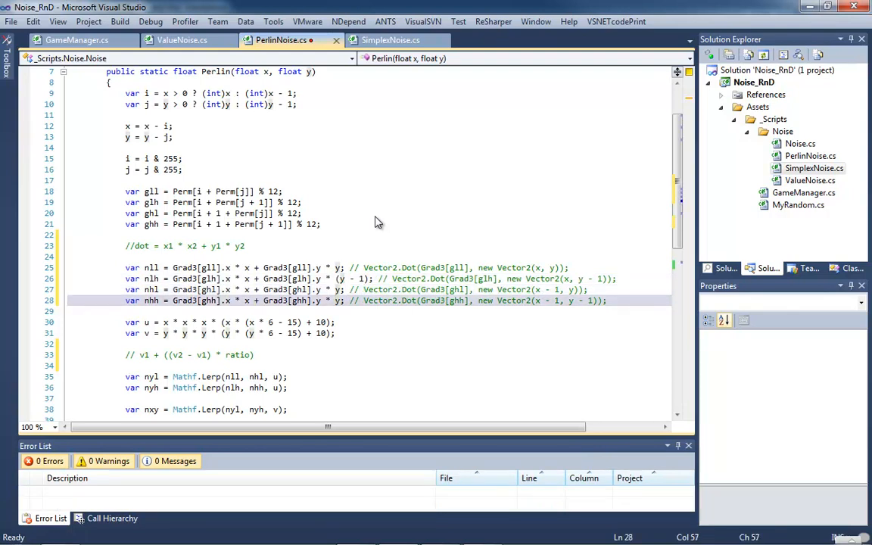
text(- 1))
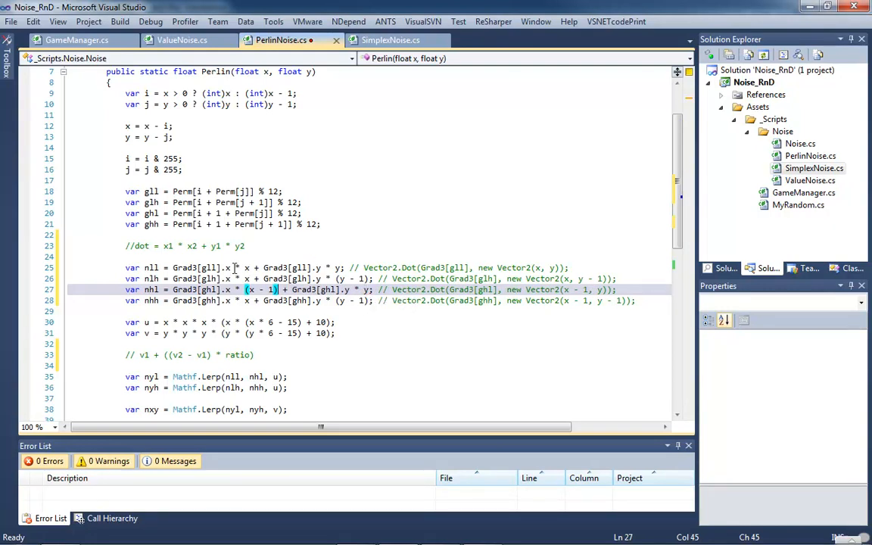
mouse_move(213, 300)
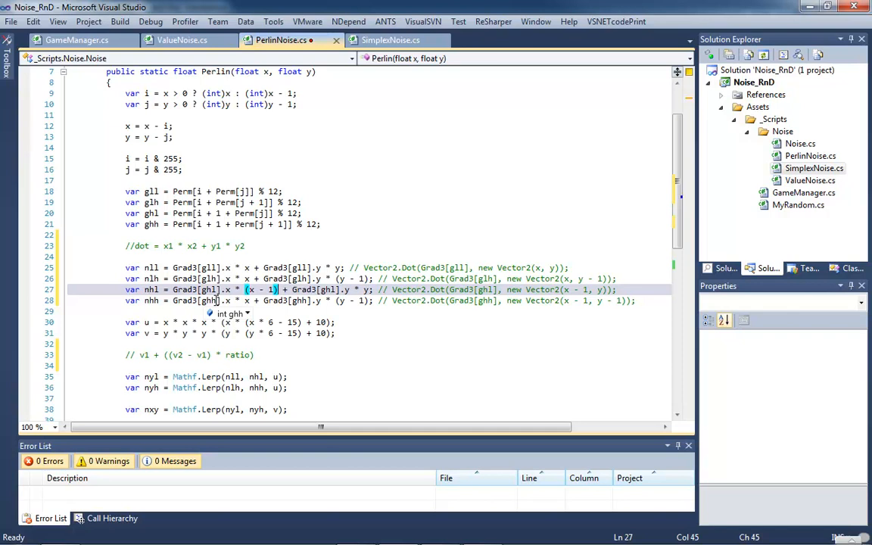
- Change nhh's x to (x - 1) and comment out the nyl, nyh, nxy Mathf.Lerp calls
scroll(down, 3)
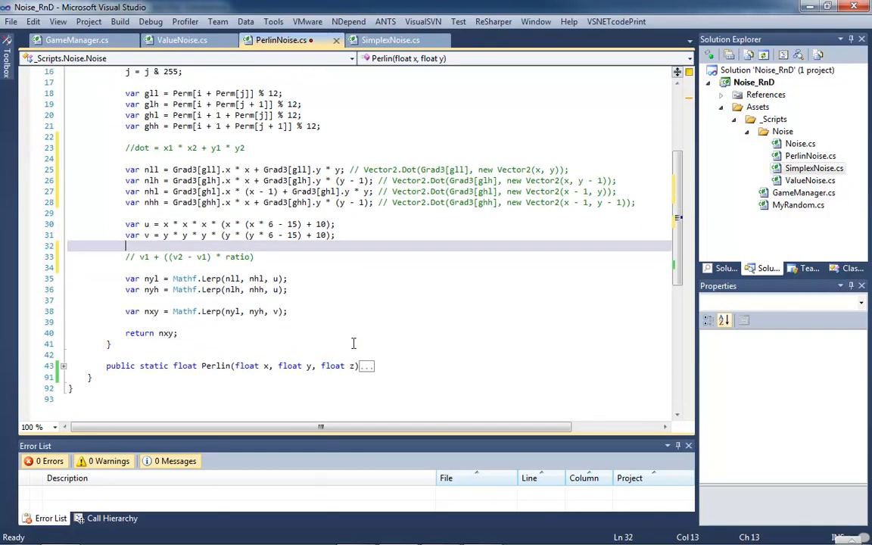
scroll(down, 3)
text((x - 1))
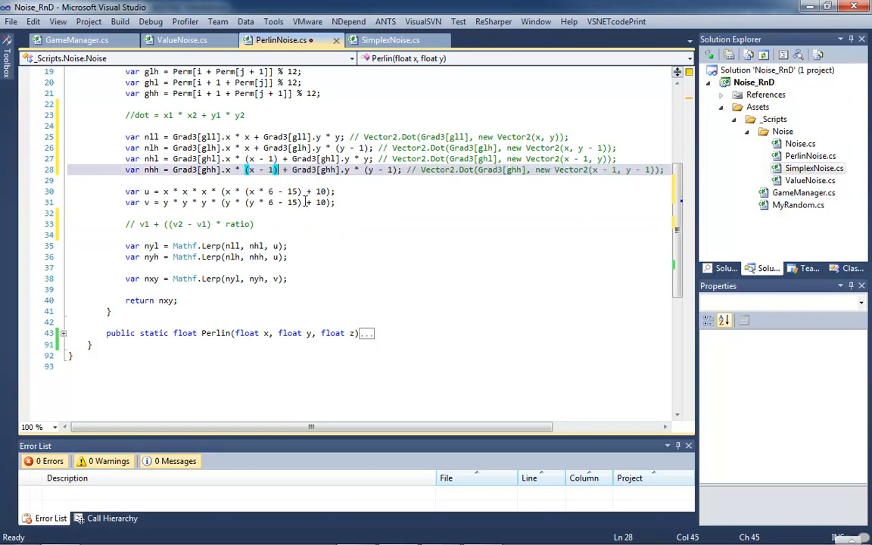
mouse_move(366, 205)
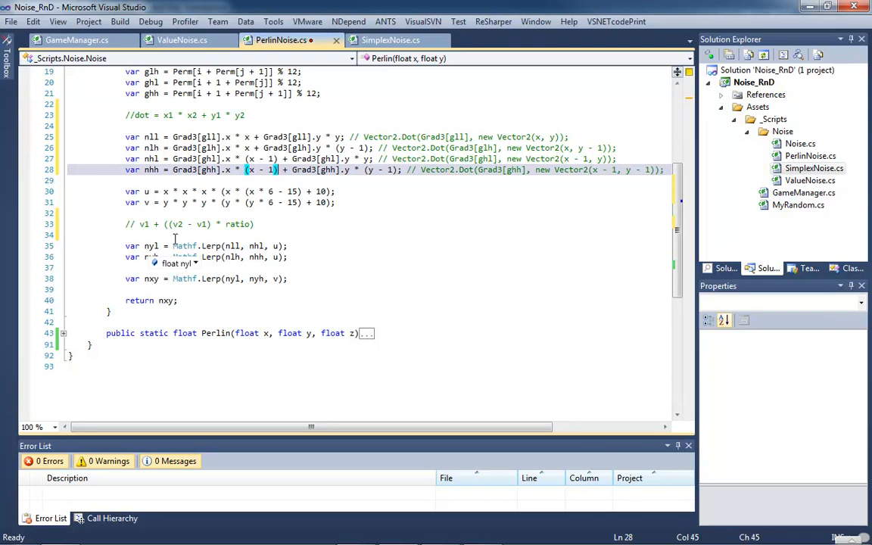
mouse_move(150, 238)
text(  //)
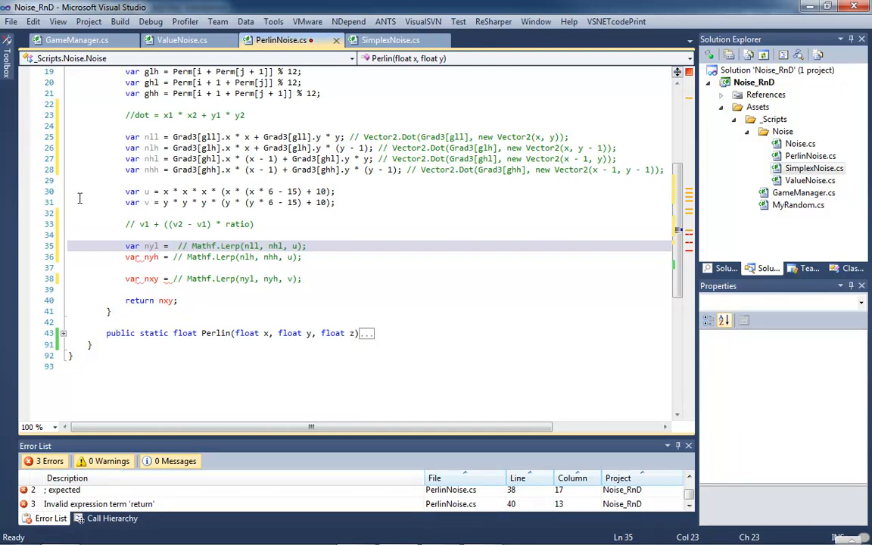
- Write nyl as nll + ((nhl - nll) * u) and nyh as nlh + ((nhh - nlh) * u)
text(nll +)
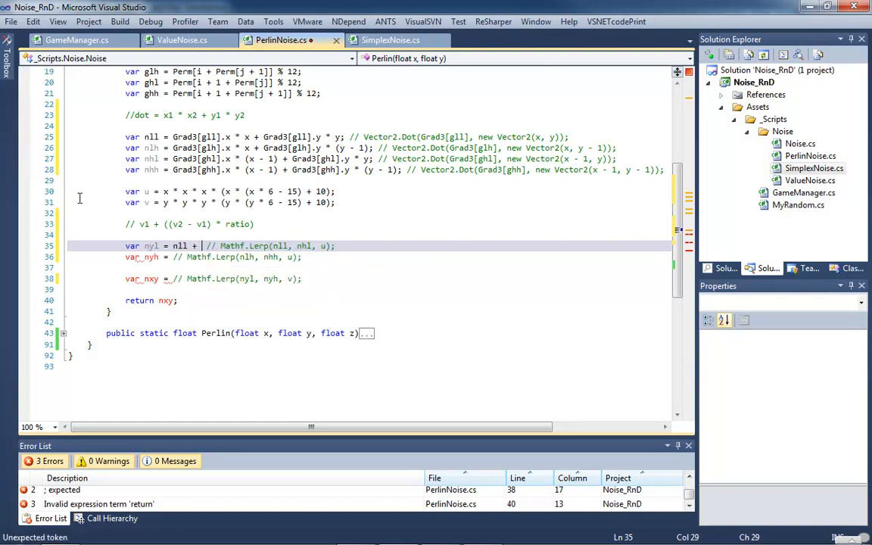
text((())
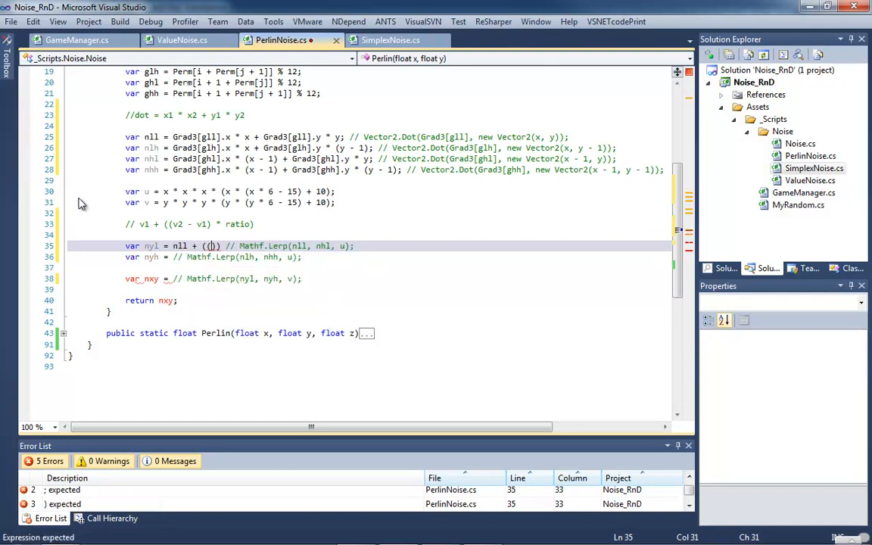
text(nhl)
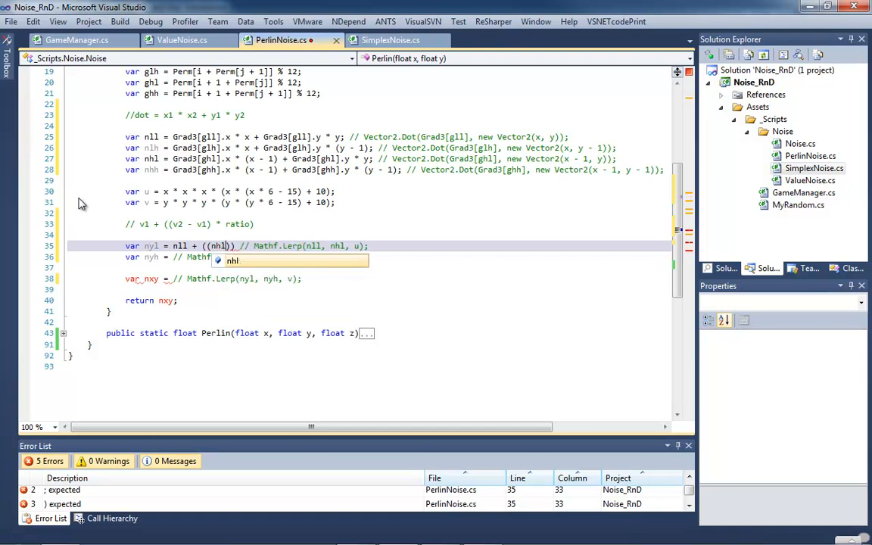
text(- nll)
click(246, 257)
text( nlh + (()
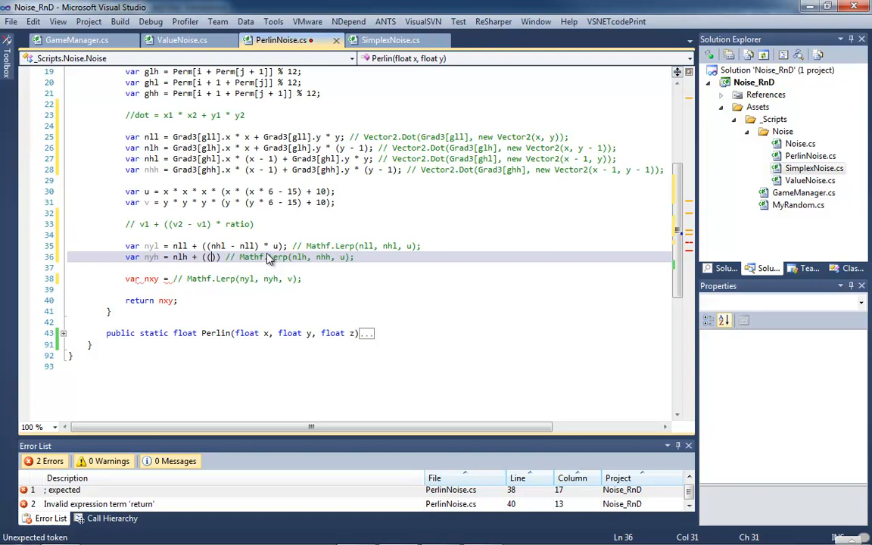
text(()
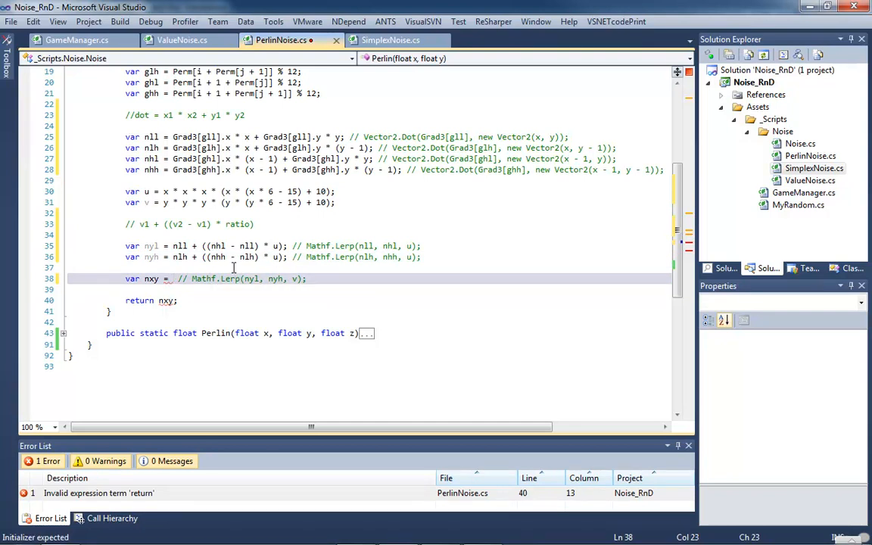
- Write nxy as nyl + ((nyh - nyl) * v); and confirm the build shows 0 errors
text(nyl)
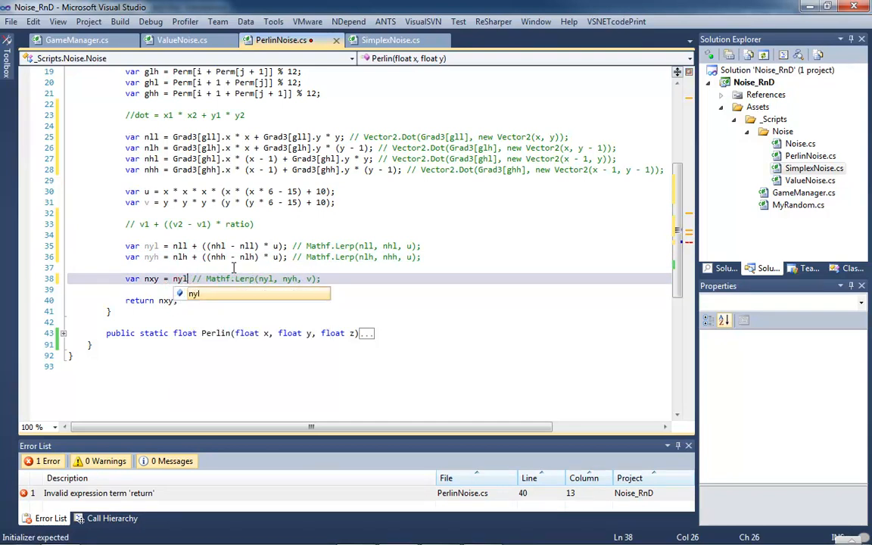
text(+ (()
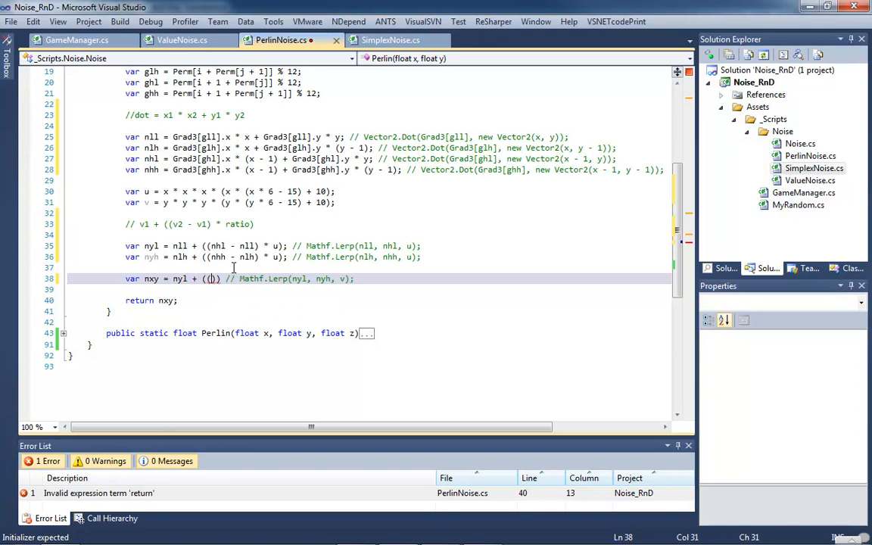
text(nyh - nyl)
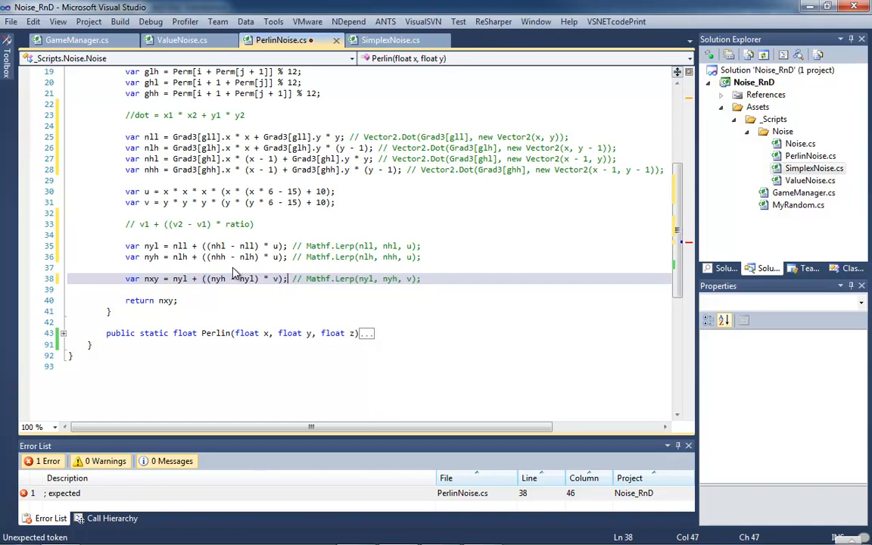
text(;)
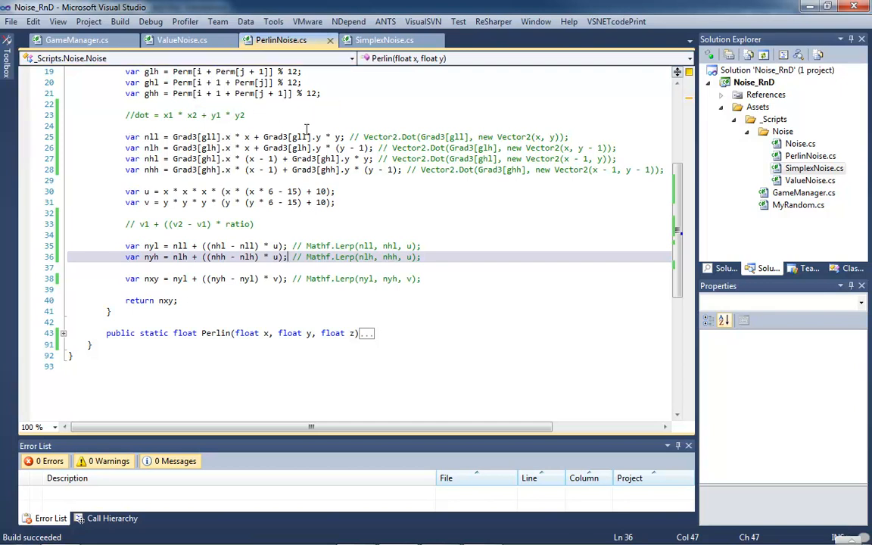
mouse_move(355, 115)
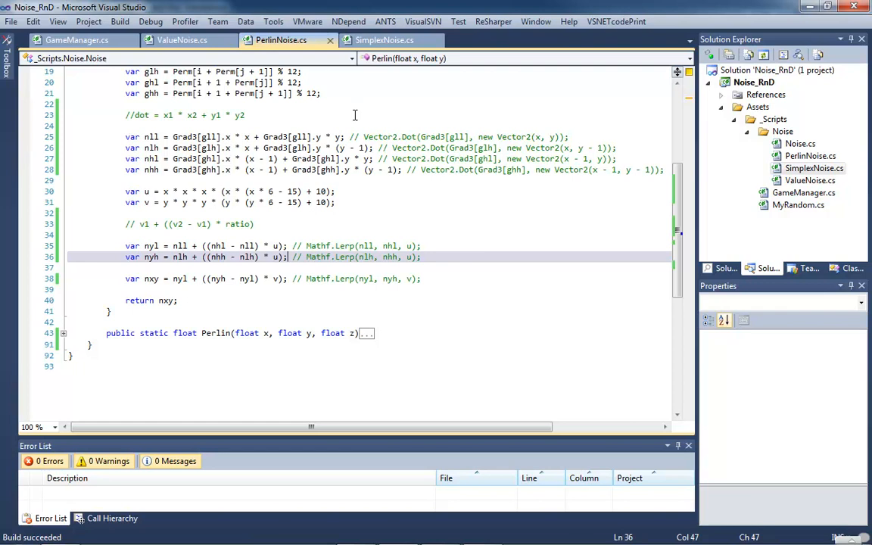
click(422, 279)
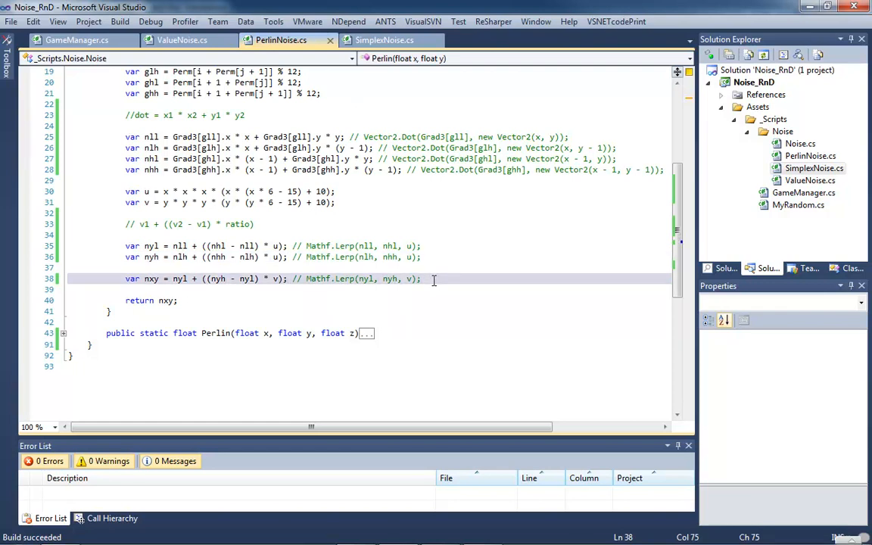
mouse_move(326, 438)
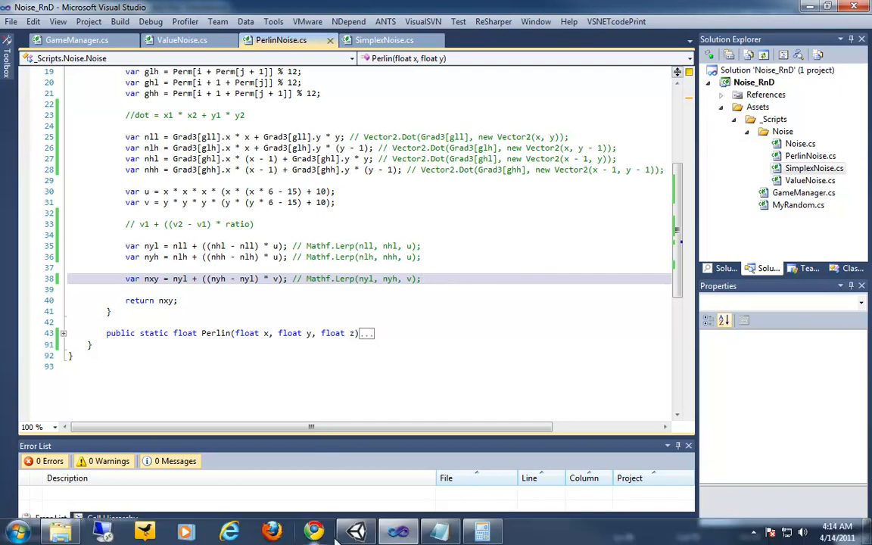
mouse_move(355, 531)
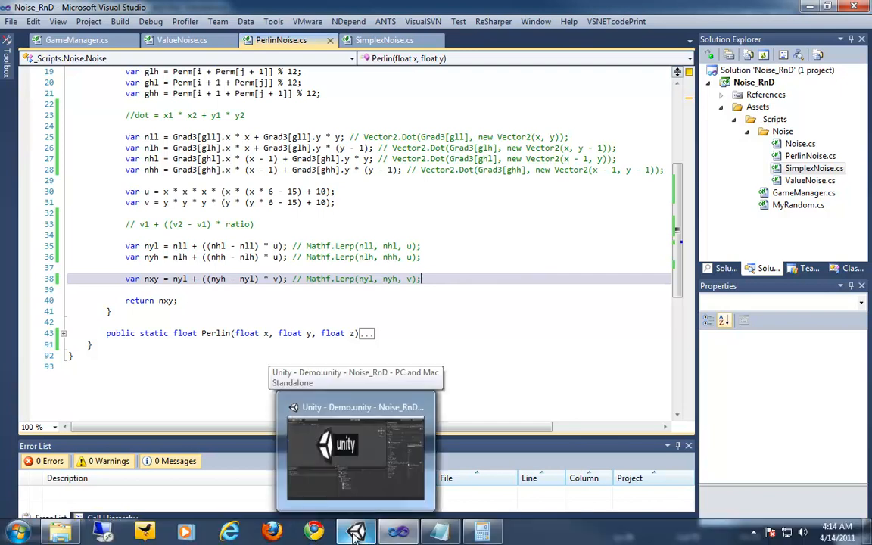
- Switch to Unity, glance at GameManager.cs in Visual Studio, then return to Unity
click(356, 531)
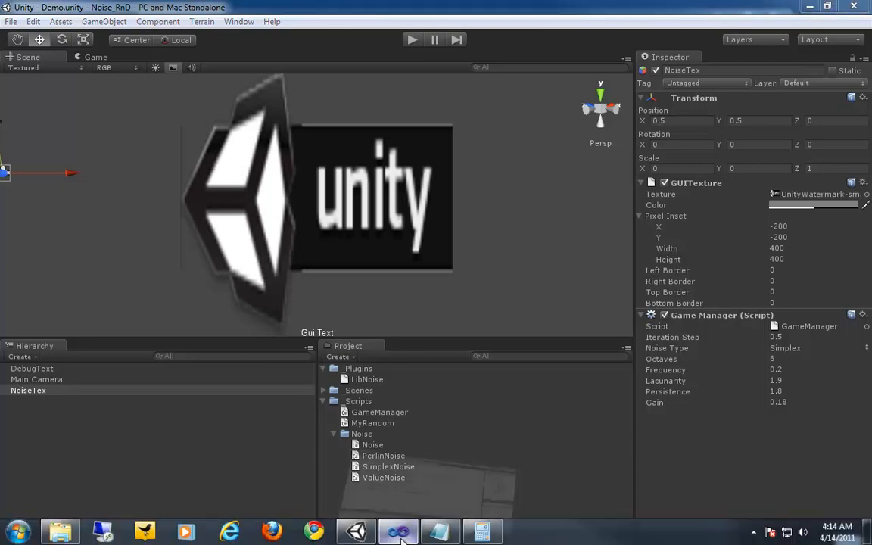
click(399, 531)
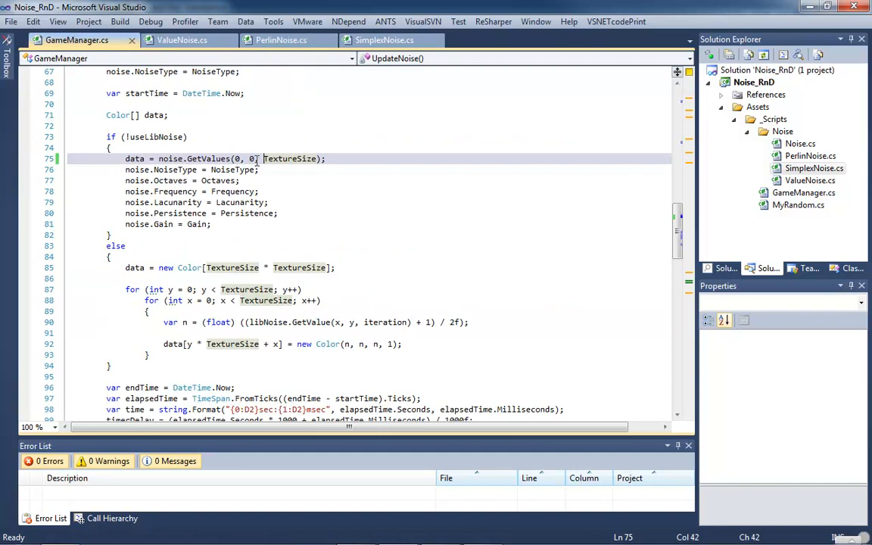
mouse_move(290, 158)
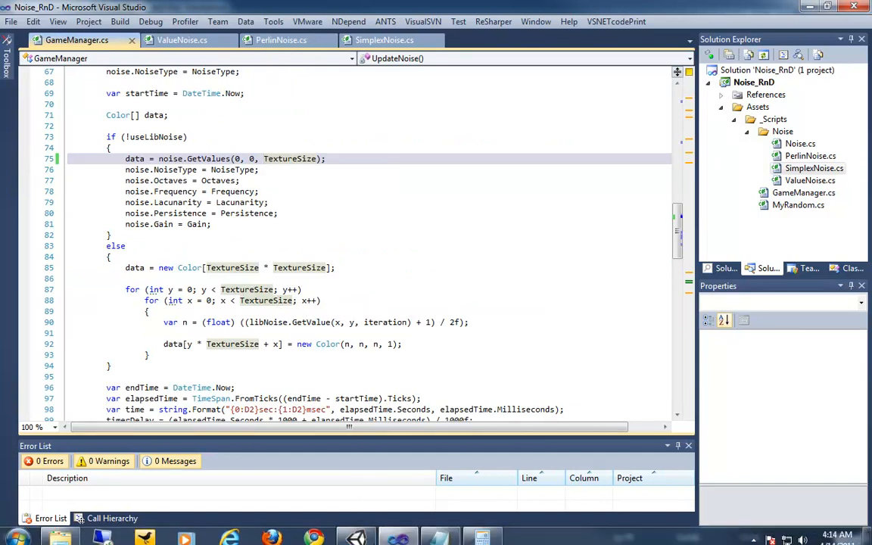
mouse_move(356, 530)
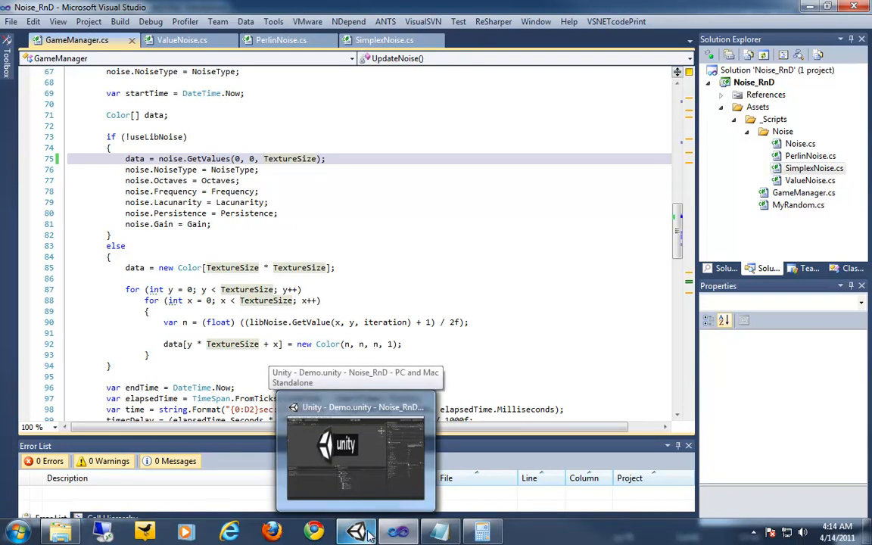
click(356, 530)
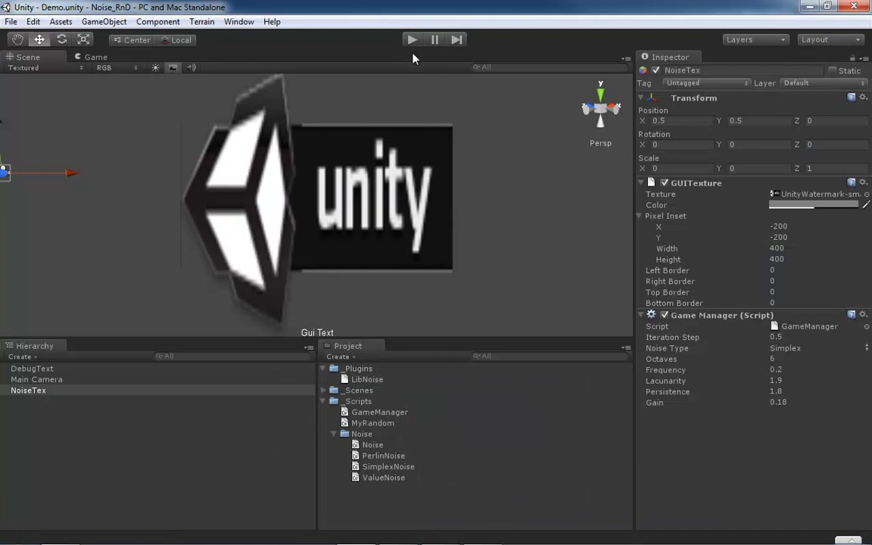
- Play the Demo scene and generate Perlin noise to read its timing
click(412, 39)
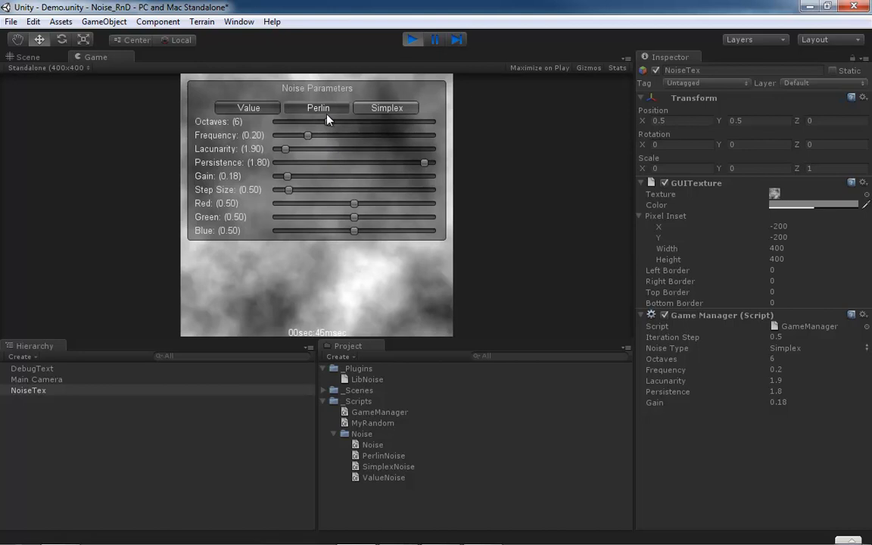
click(318, 107)
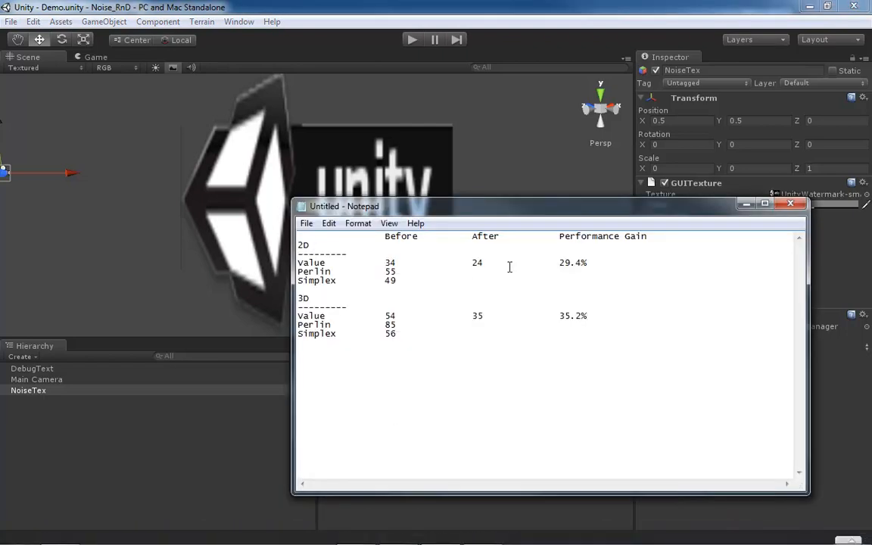
- Enter 26 under Perlin After, then compute 1 − 26/55 in Calculator
text(26)
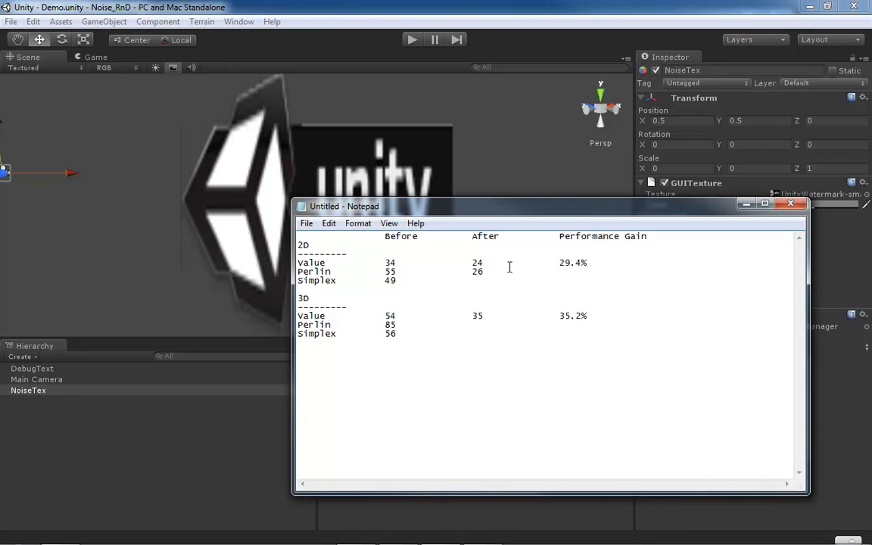
mouse_move(563, 275)
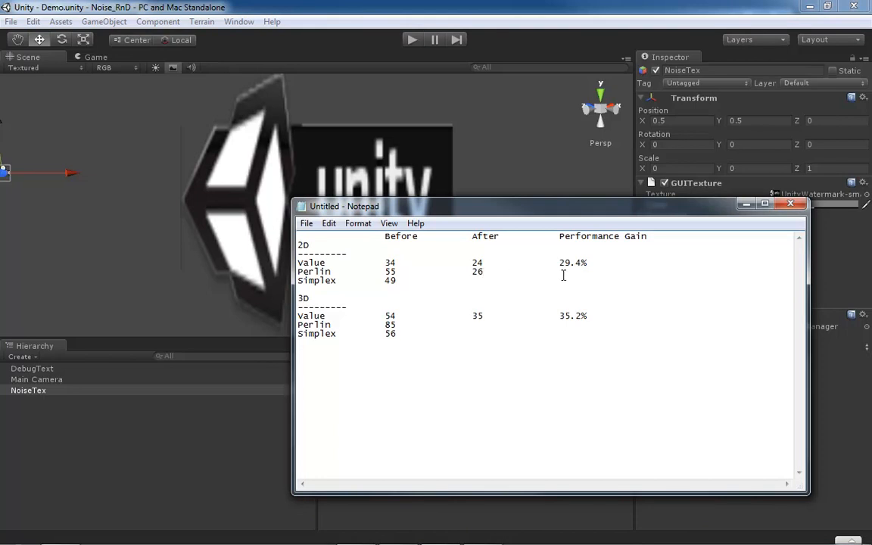
mouse_move(561, 272)
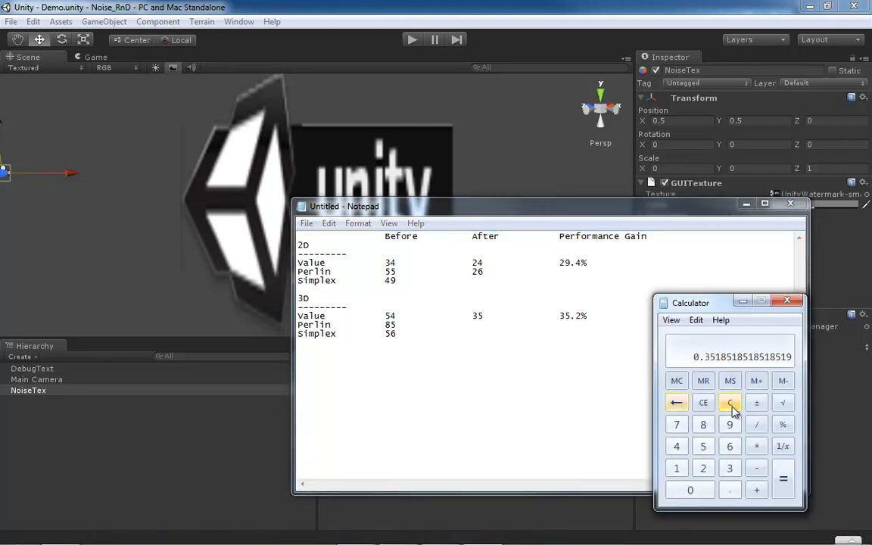
click(729, 402)
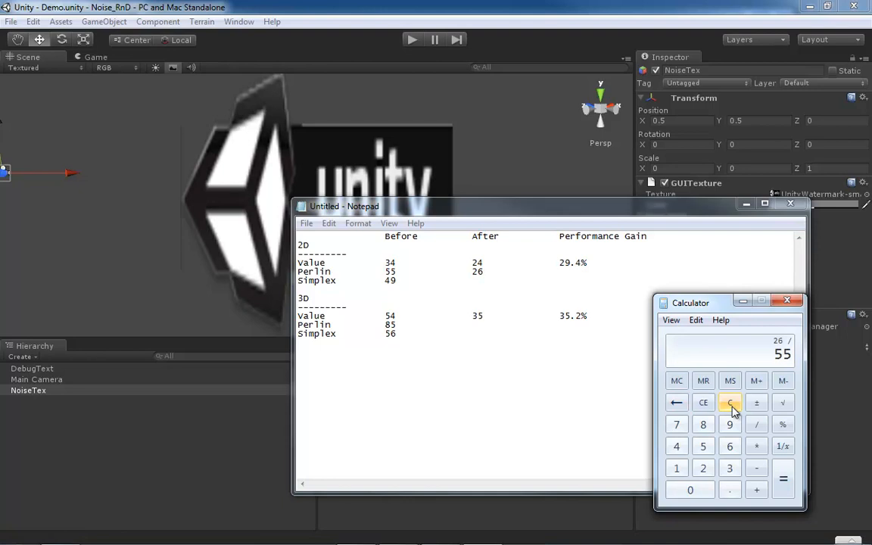
click(784, 478)
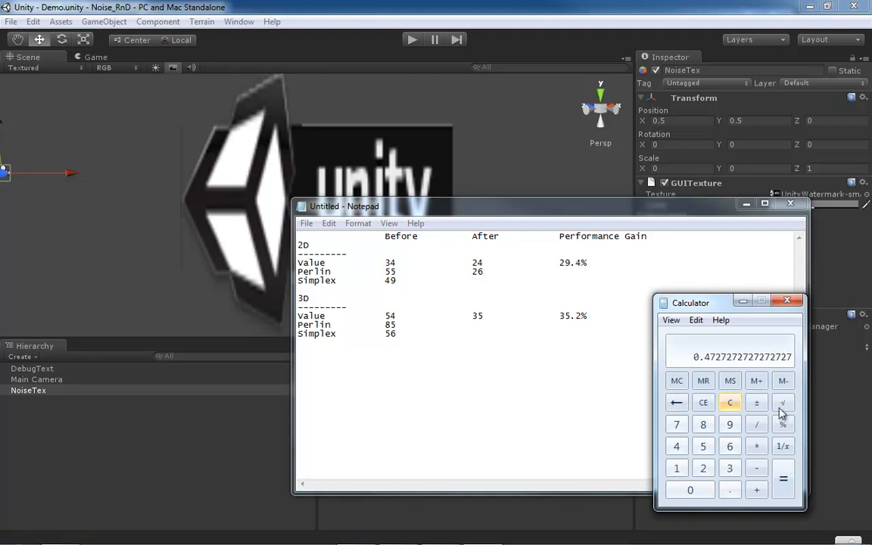
click(757, 402)
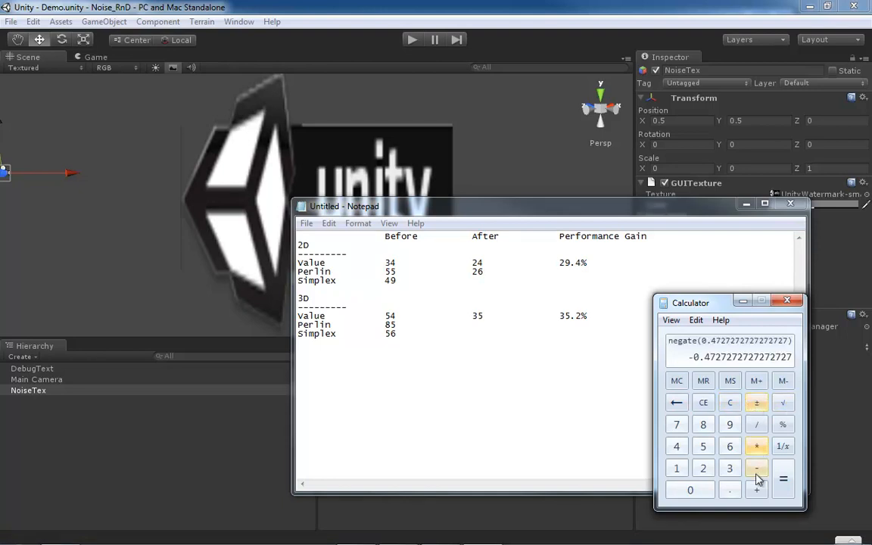
click(677, 468)
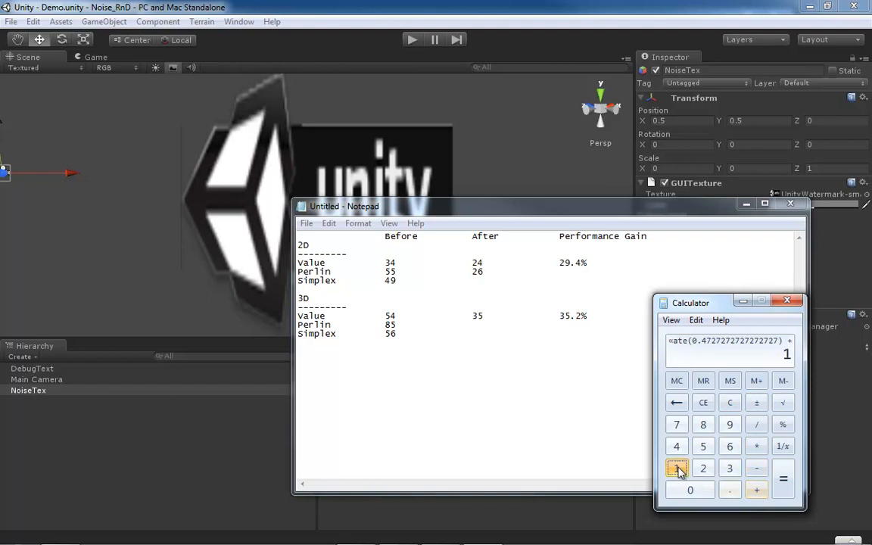
click(784, 478)
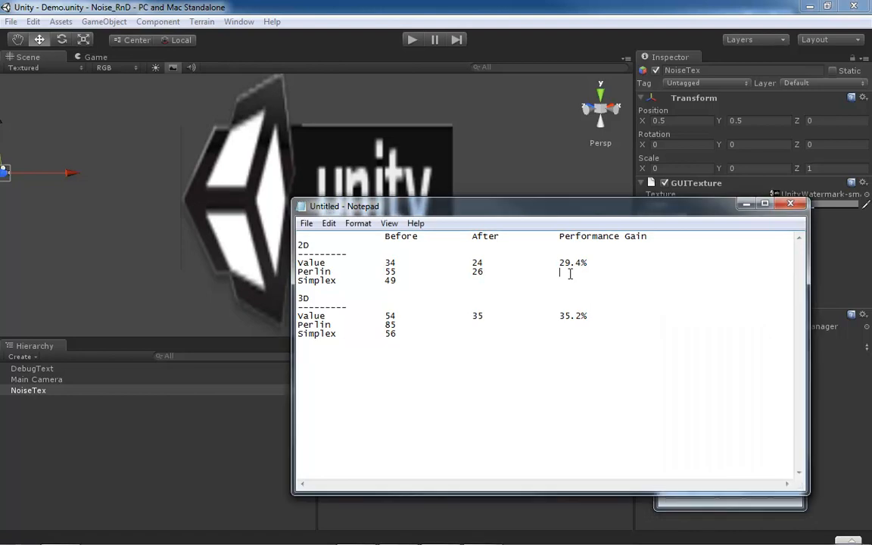
- Enter 52.7% in the Performance Gain column of the 2D Perlin row
text(52.)
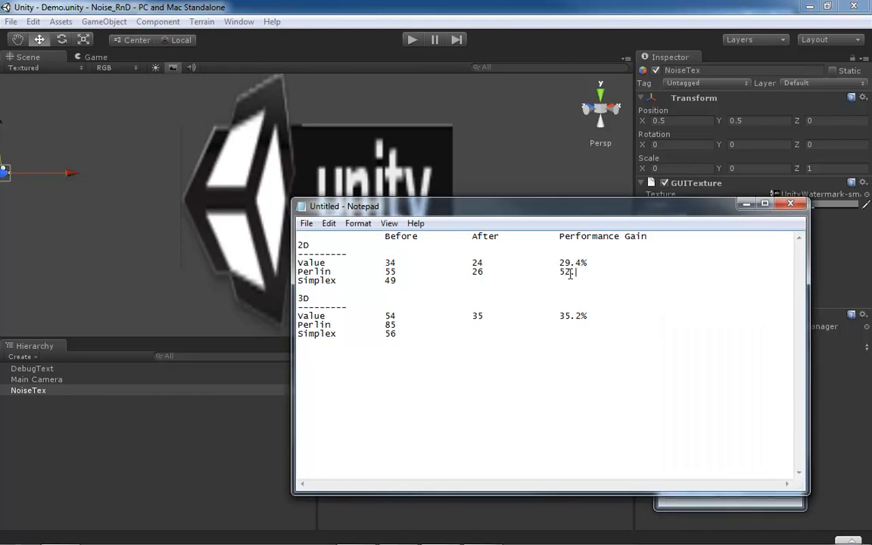
text(7%)
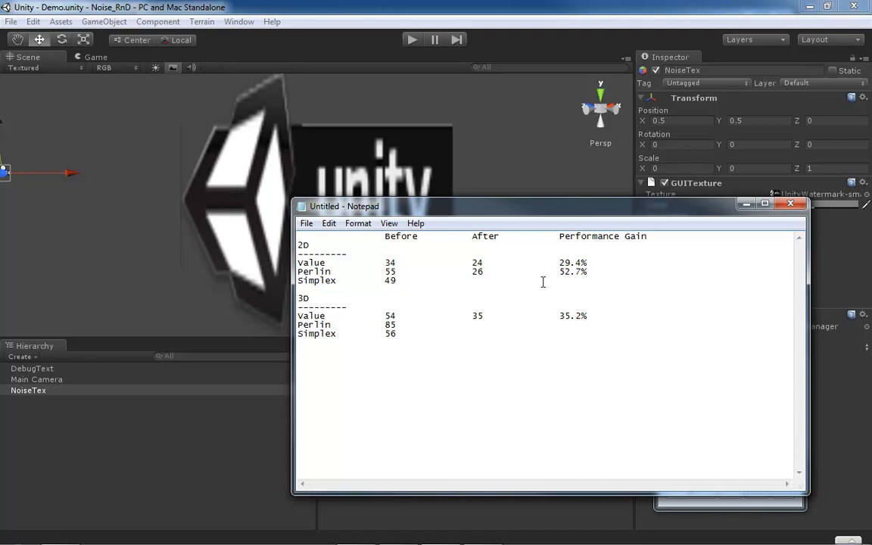
mouse_move(505, 271)
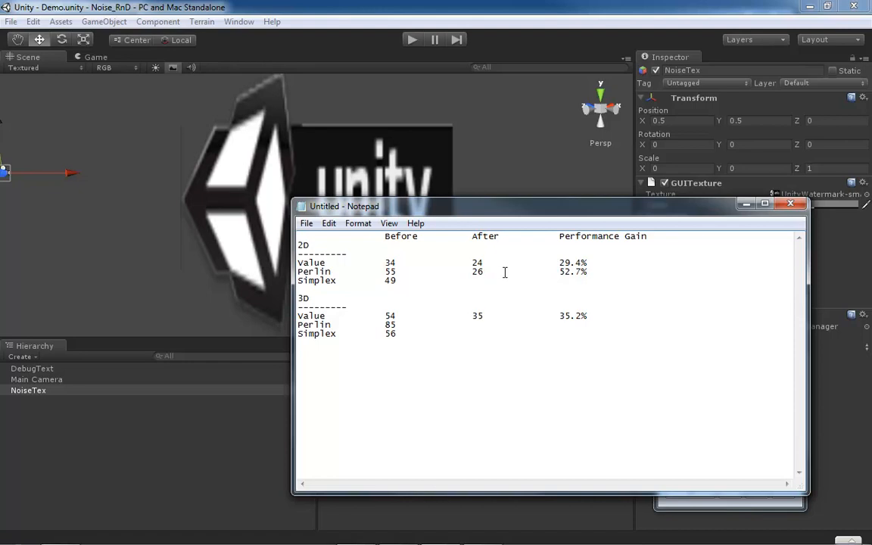
click(587, 272)
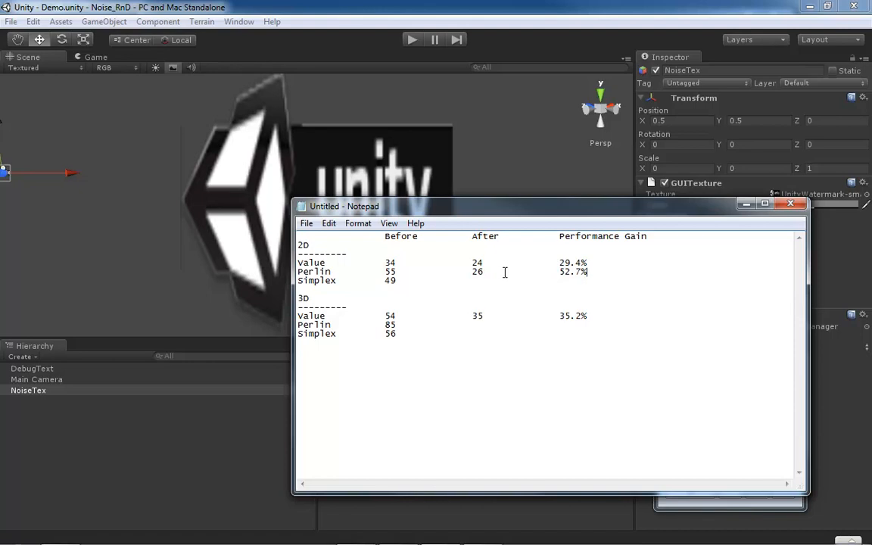